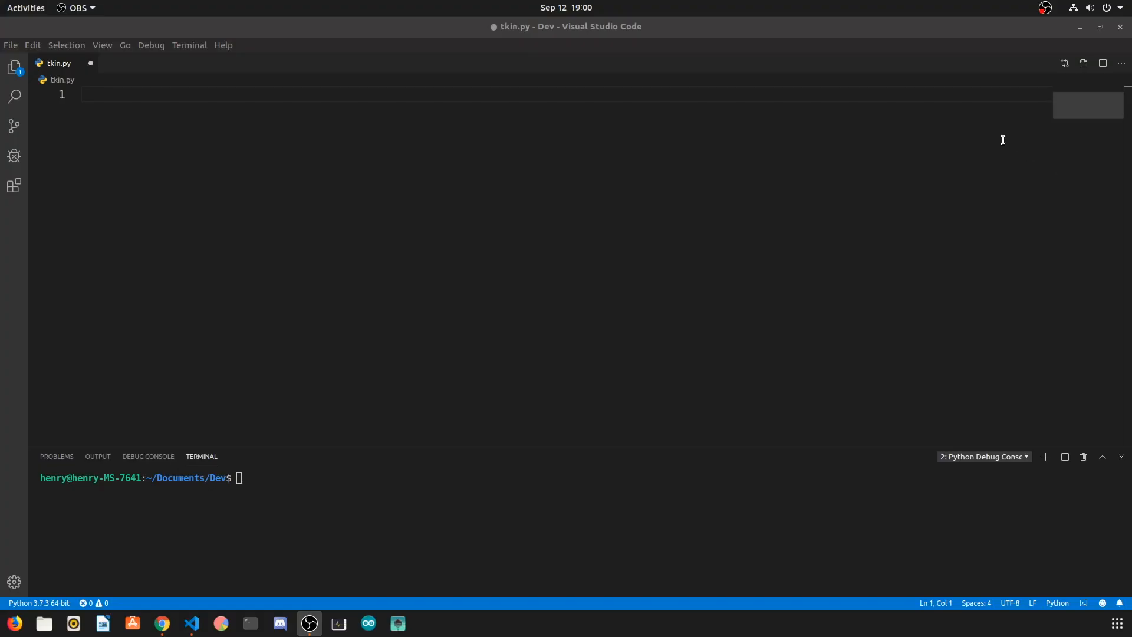
# - Import tkinter and create the root Tk window in tkin.py
pyautogui.click(162, 622)
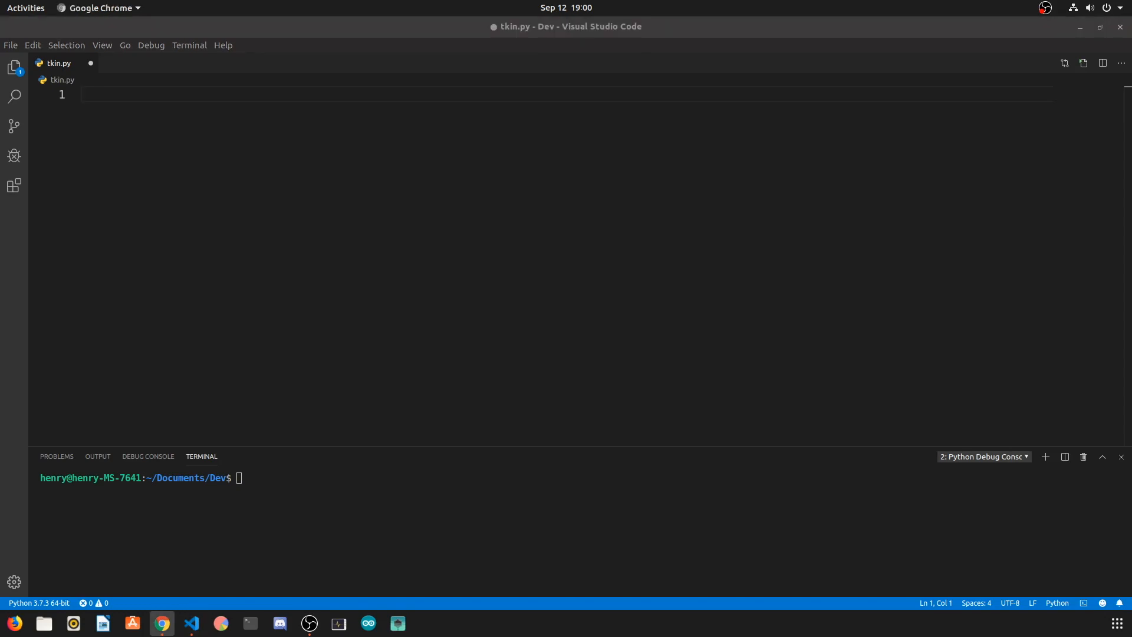
pyautogui.moveTo(545, 92)
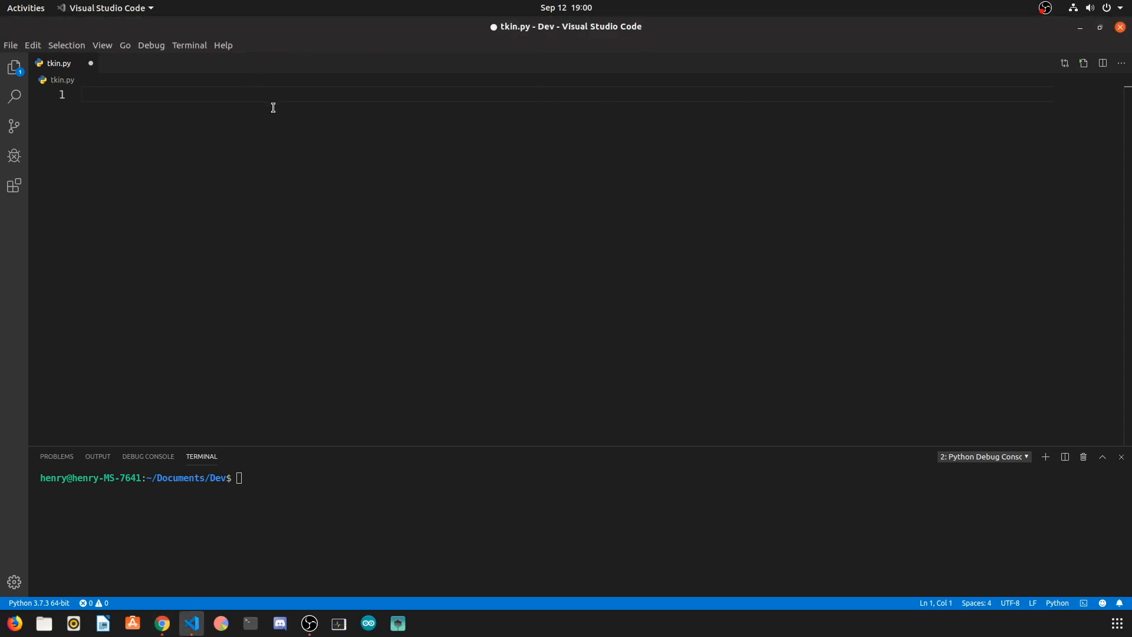
pyautogui.write('from tkinter import *')
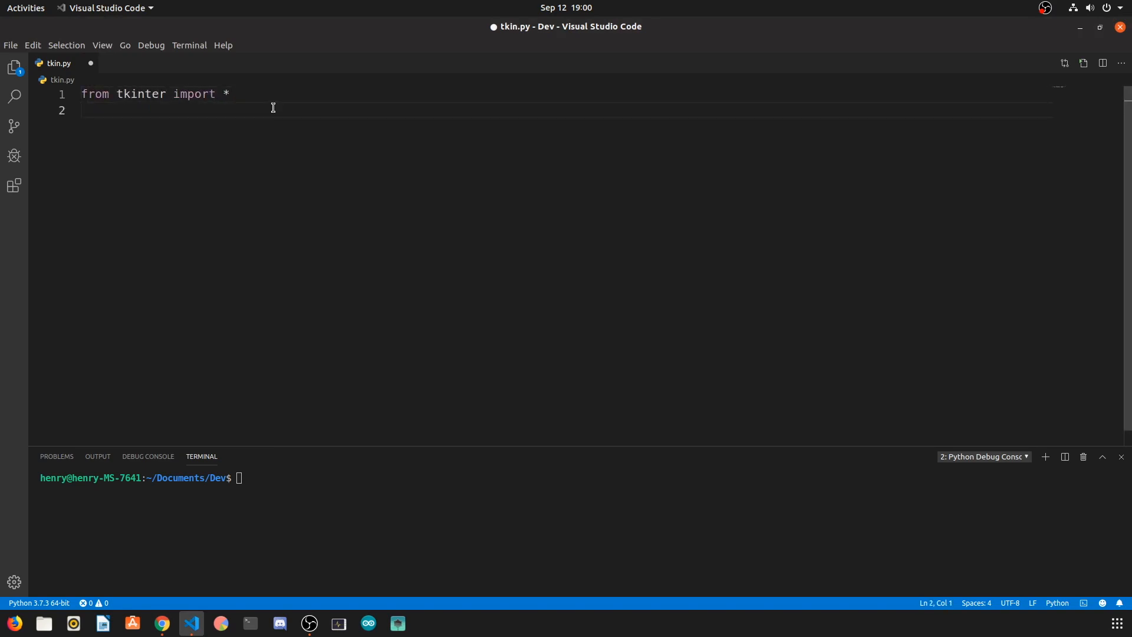
pyautogui.write('root = Tk')
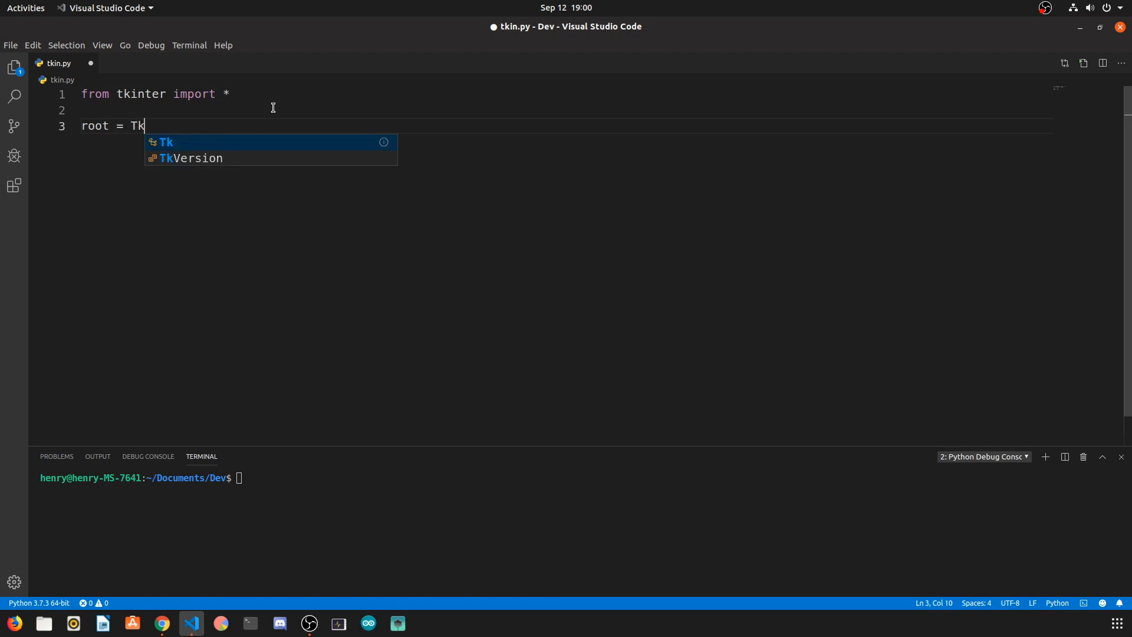
pyautogui.press('Enter')
pyautogui.write('root.title("')
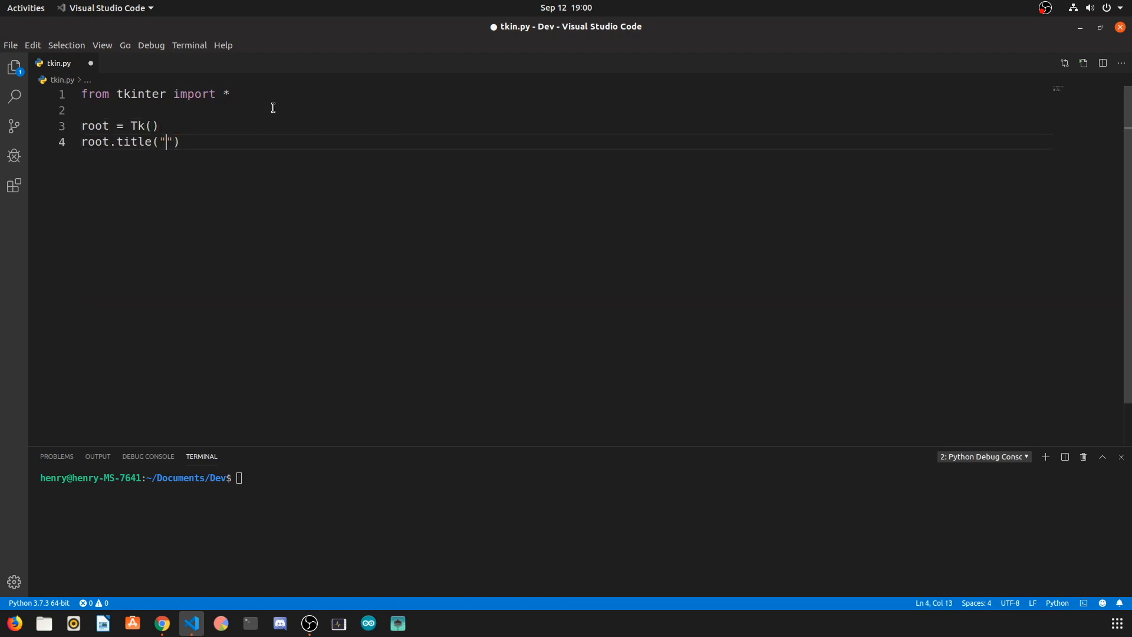
# - Title the window "Flashcard Game", size it 700x500 and start root.mainloop()
pyautogui.write('Flas')
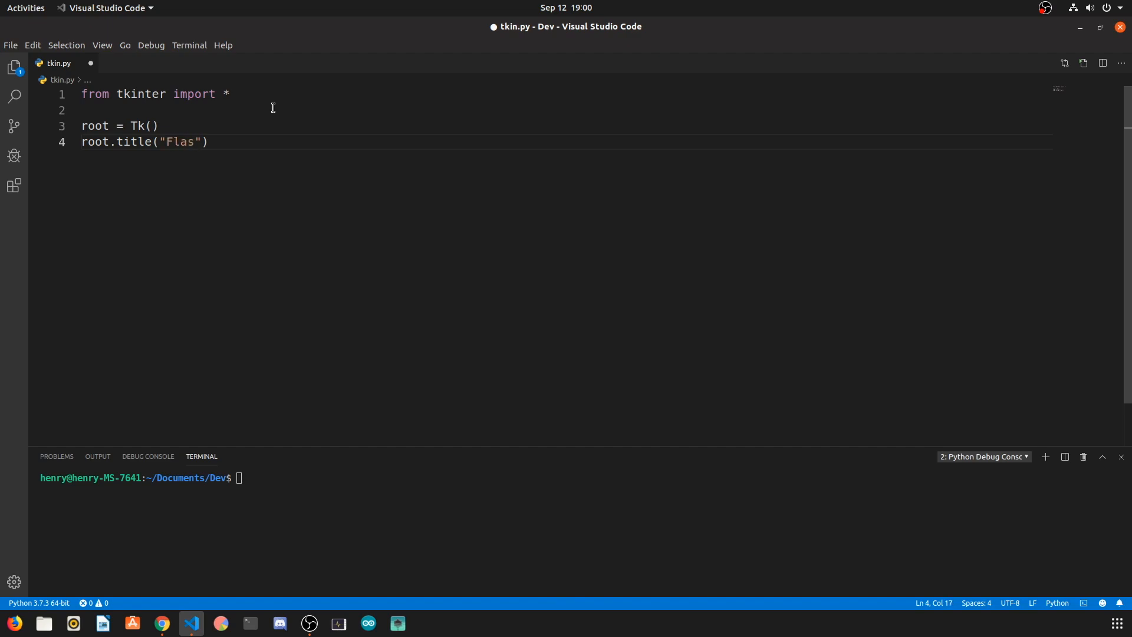
pyautogui.write('hcard Game')
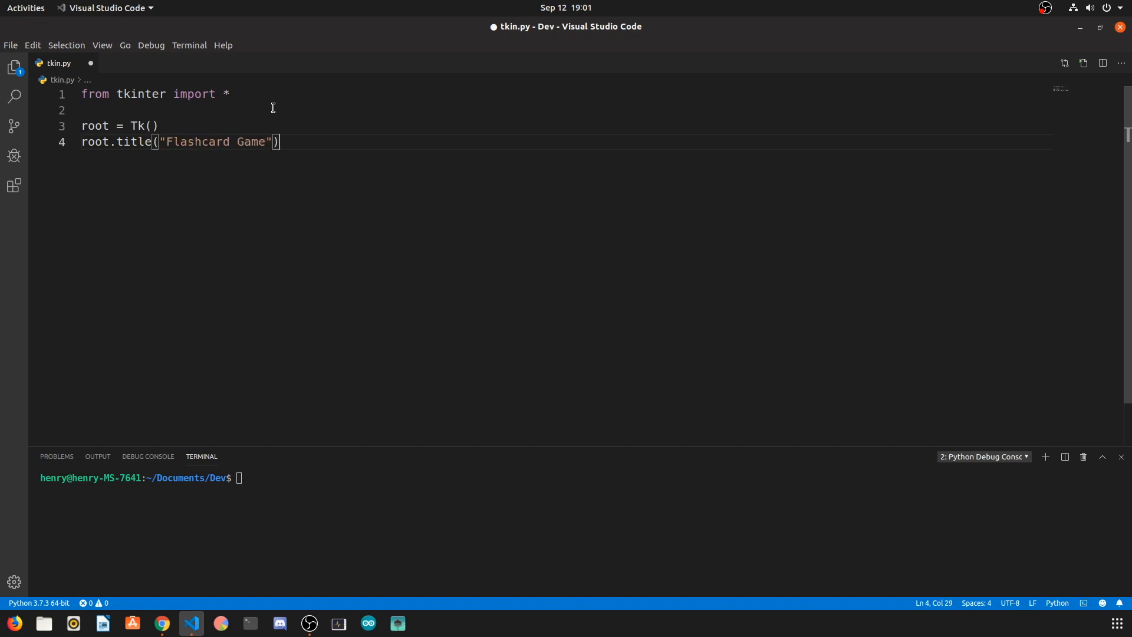
pyautogui.write('root.geometry(')
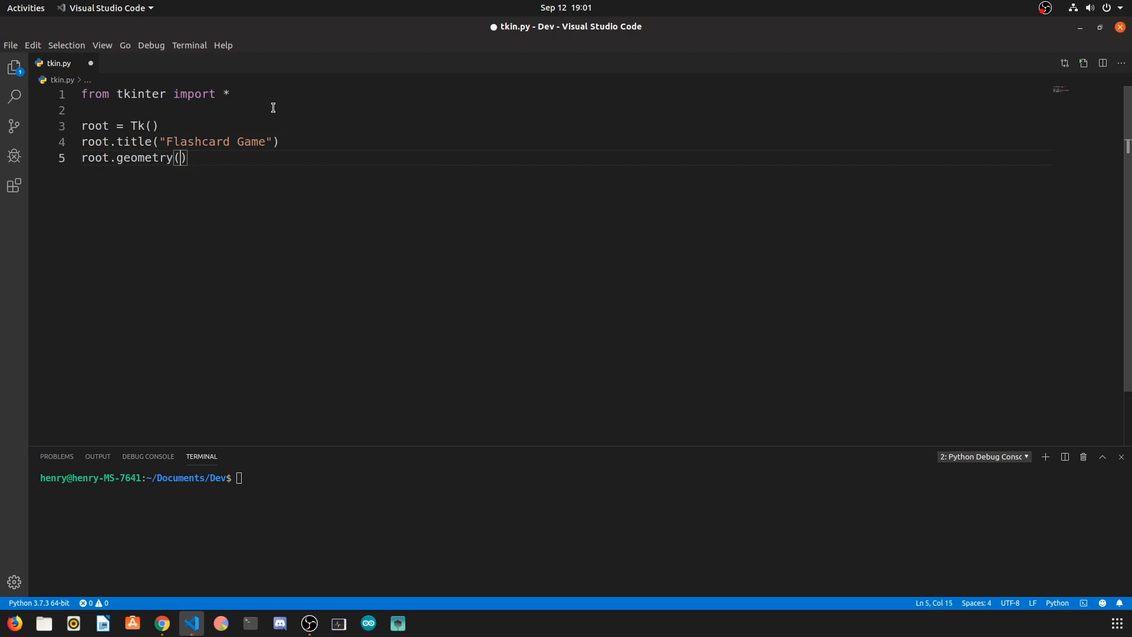
pyautogui.write('"700')
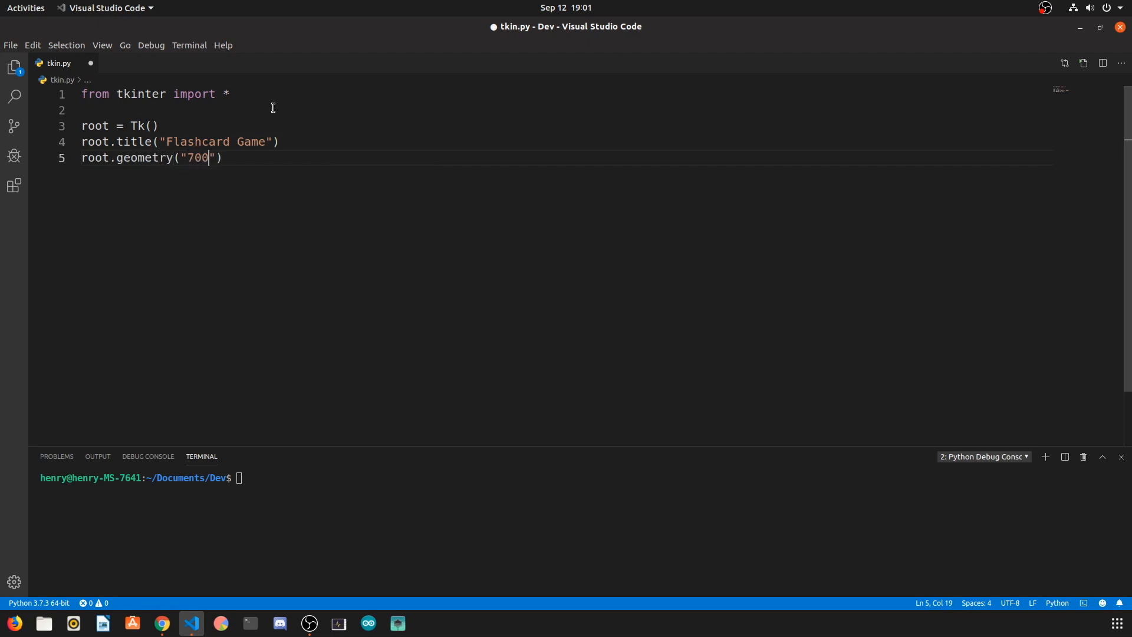
pyautogui.write('x500')
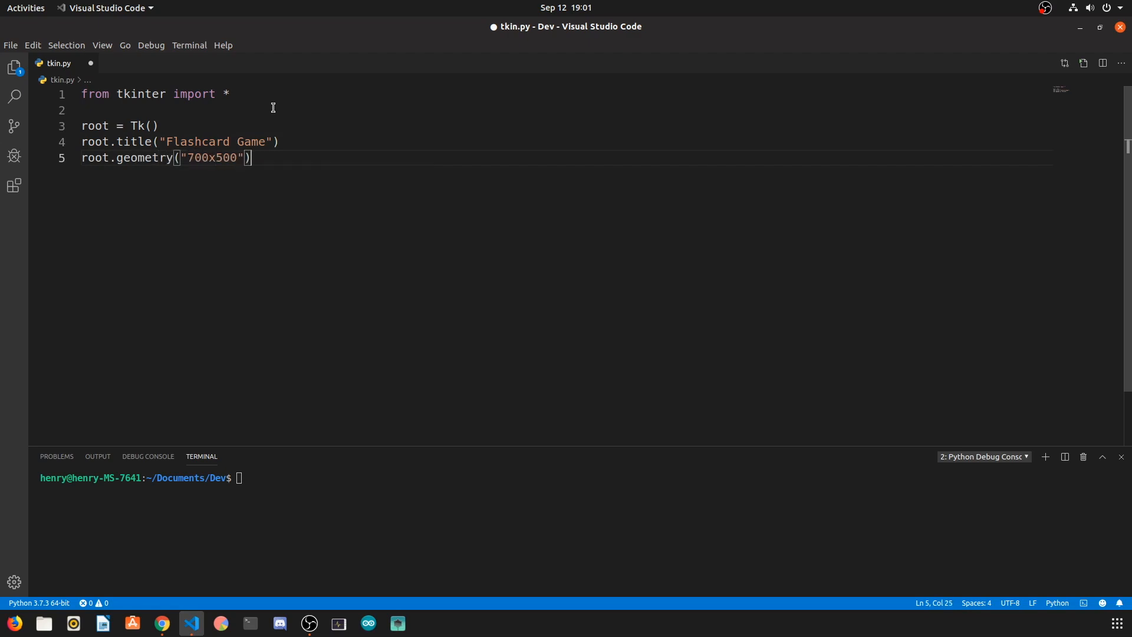
pyautogui.write('root.mainloop(')
pyautogui.write('# C')
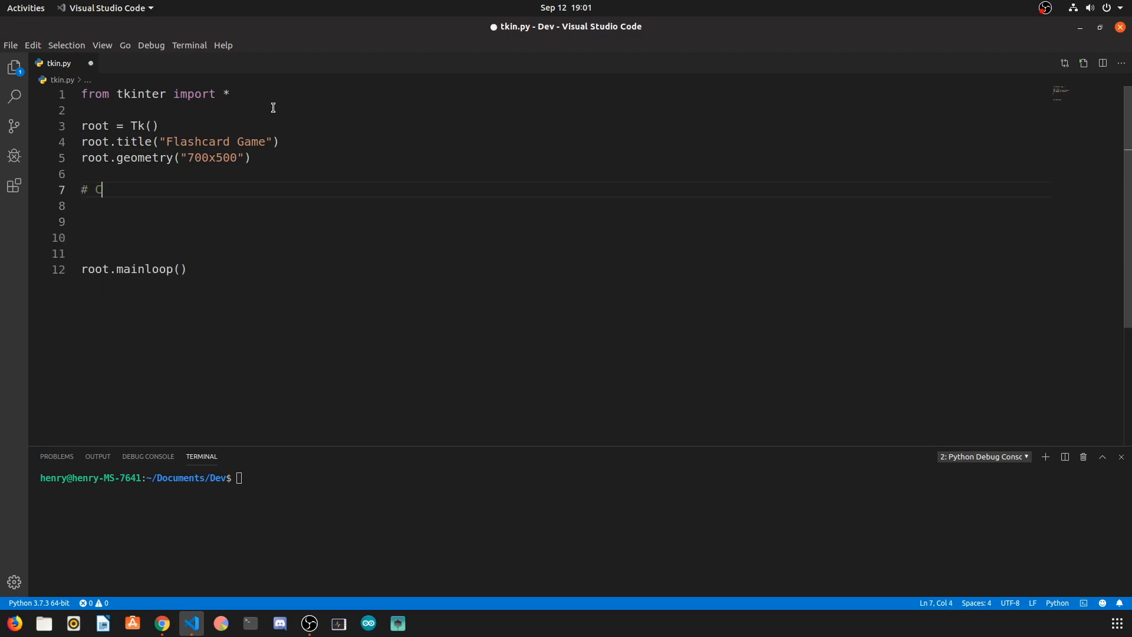
# - Add outline comments for the states-and-capitals dictionary and the listbox
pyautogui.write('reate states and capital dis')
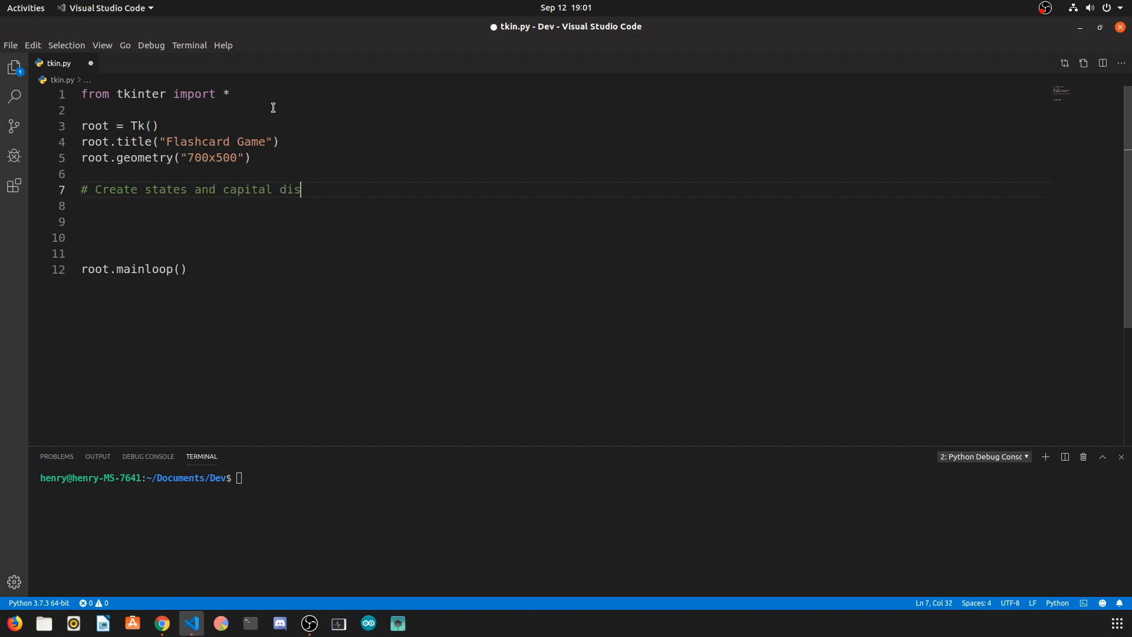
pyautogui.write('tionary')
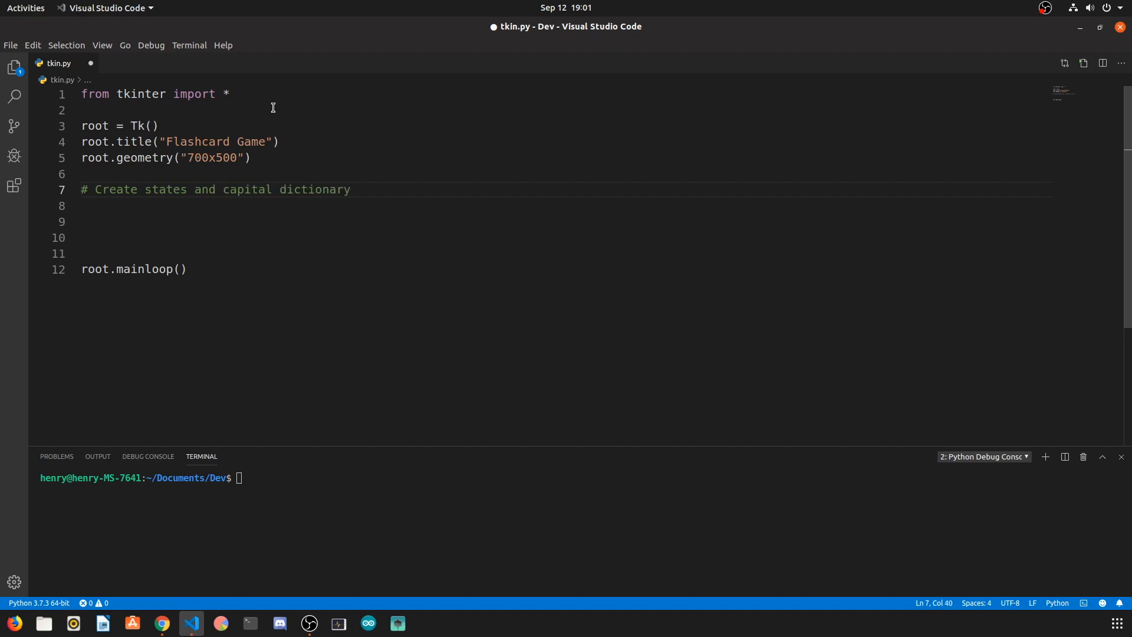
pyautogui.write('# Create')
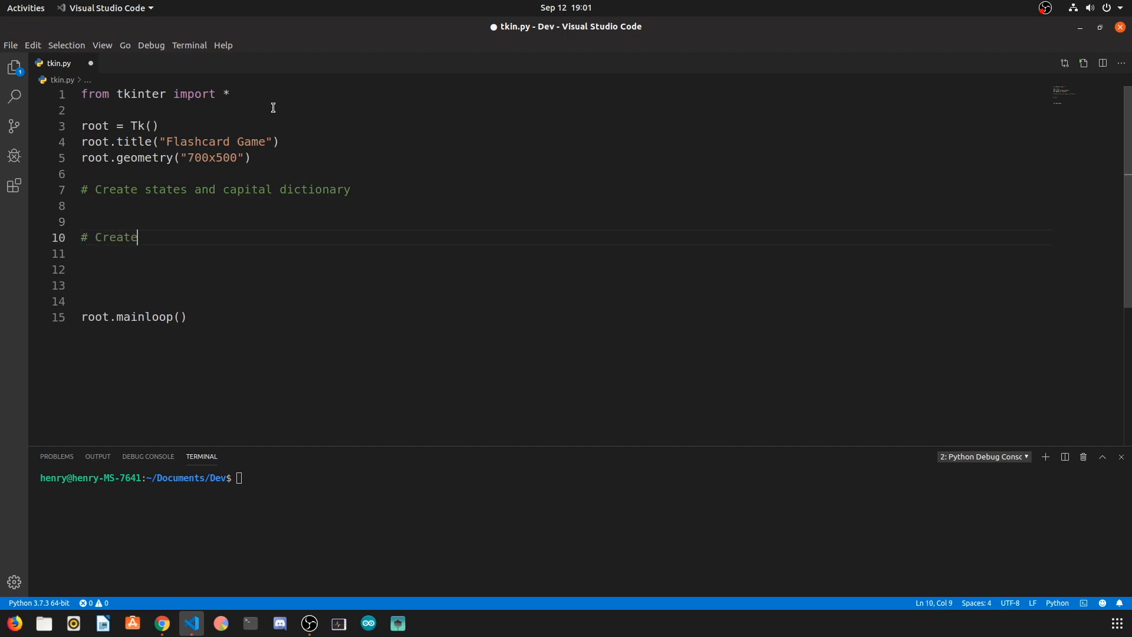
pyautogui.write('listbox')
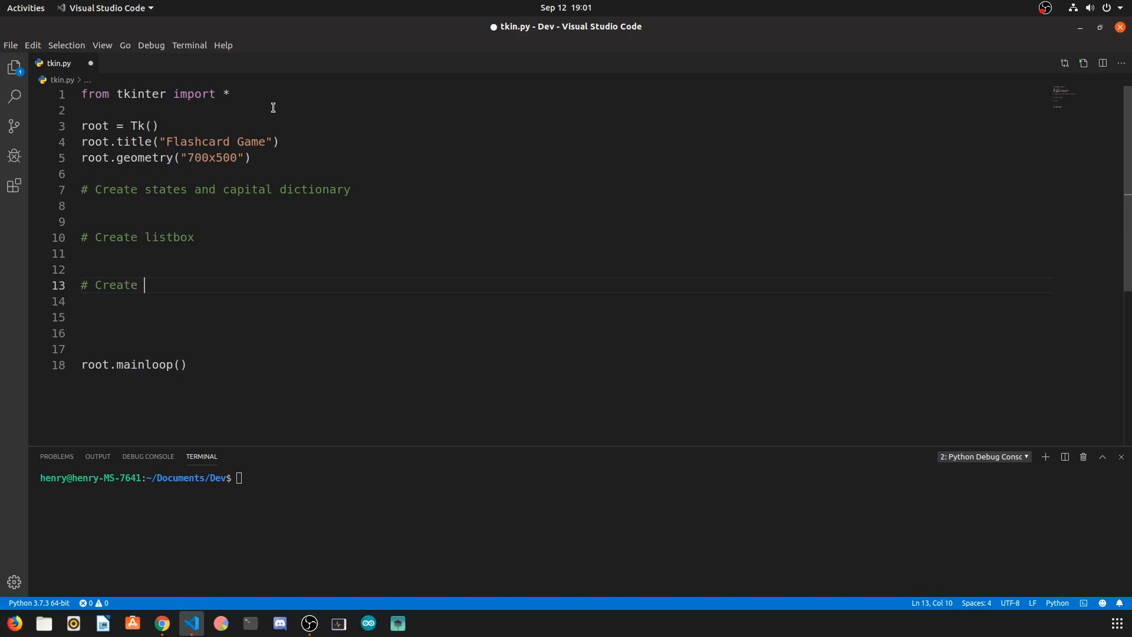
# - Add comments for the state-fetch button and the answer entry, then save tkin.py
pyautogui.write('button to fet')
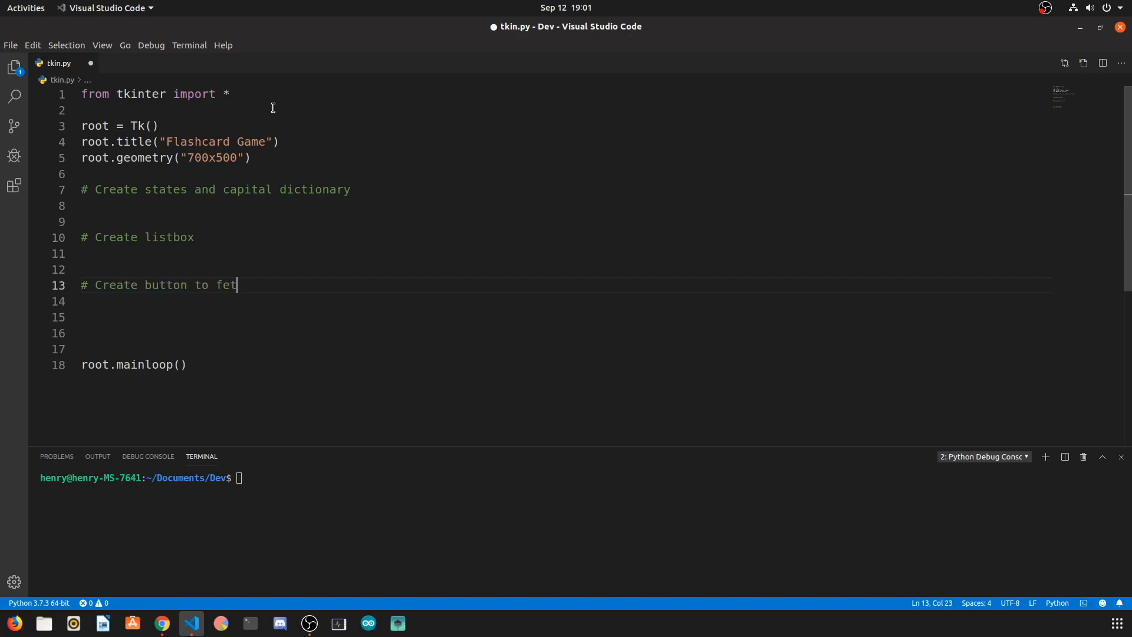
pyautogui.write('ch states')
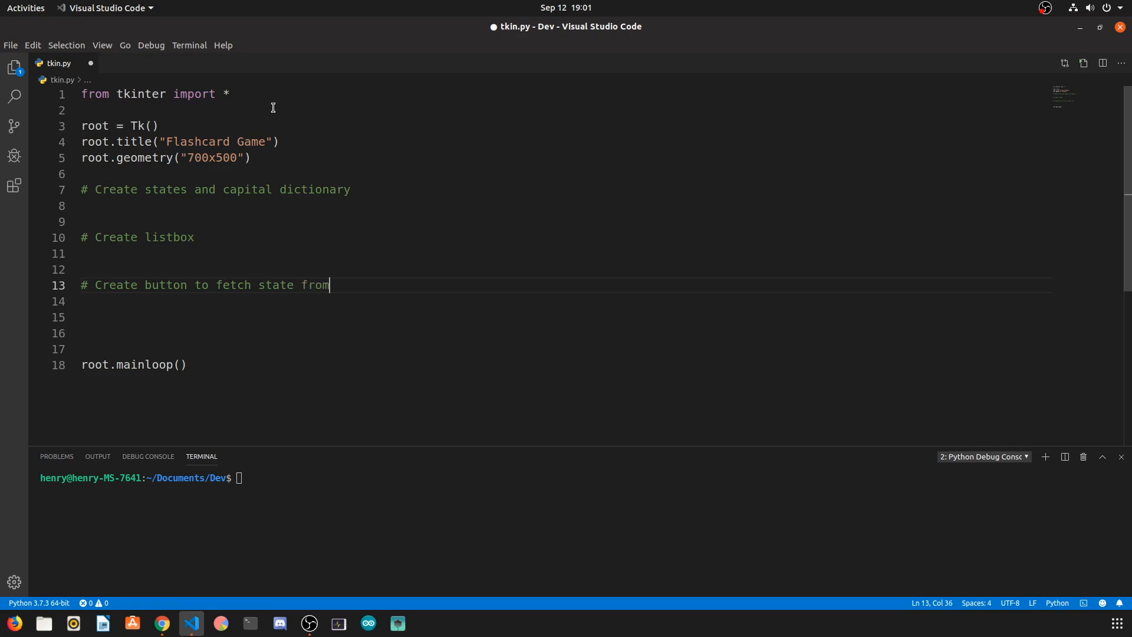
pyautogui.write('selected item')
pyautogui.write('# Create ')
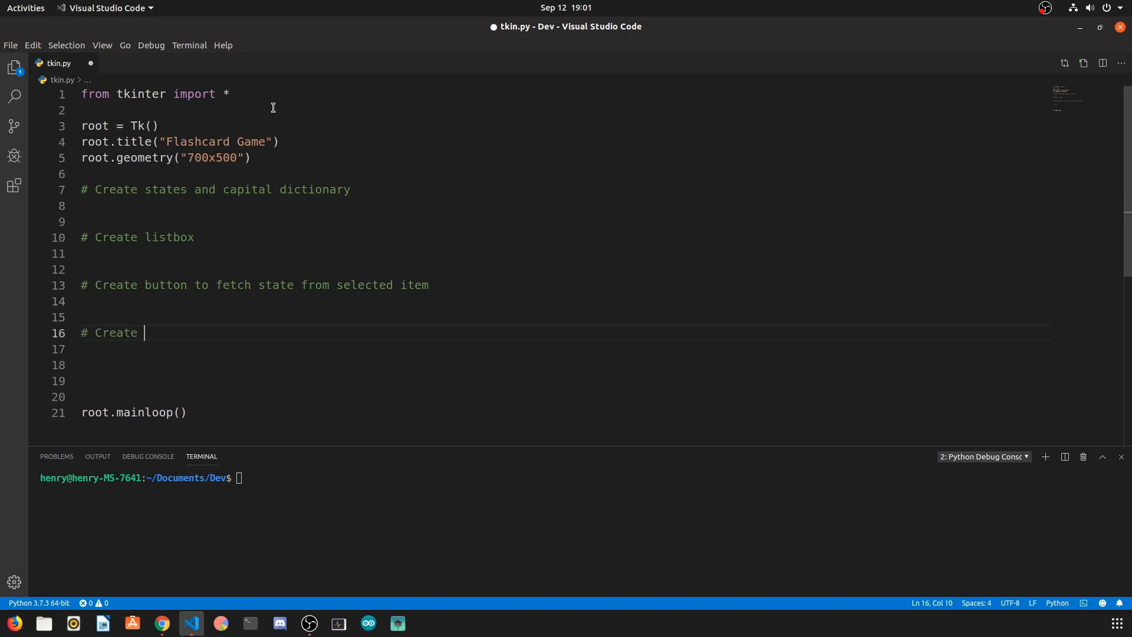
pyautogui.write('entry to')
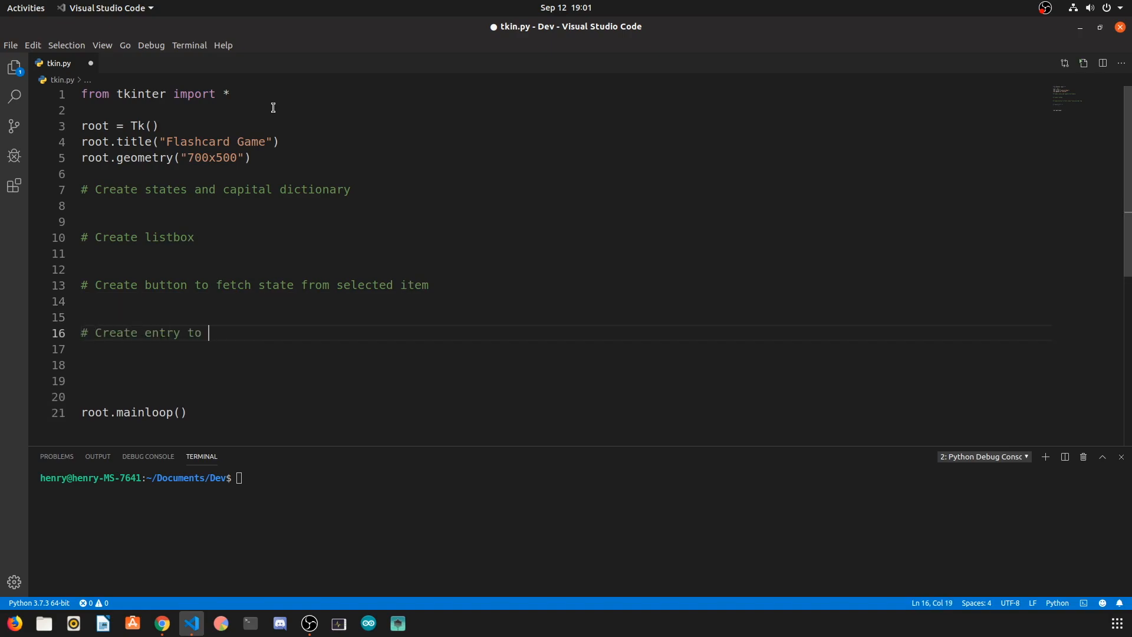
pyautogui.write('place capital (answer')
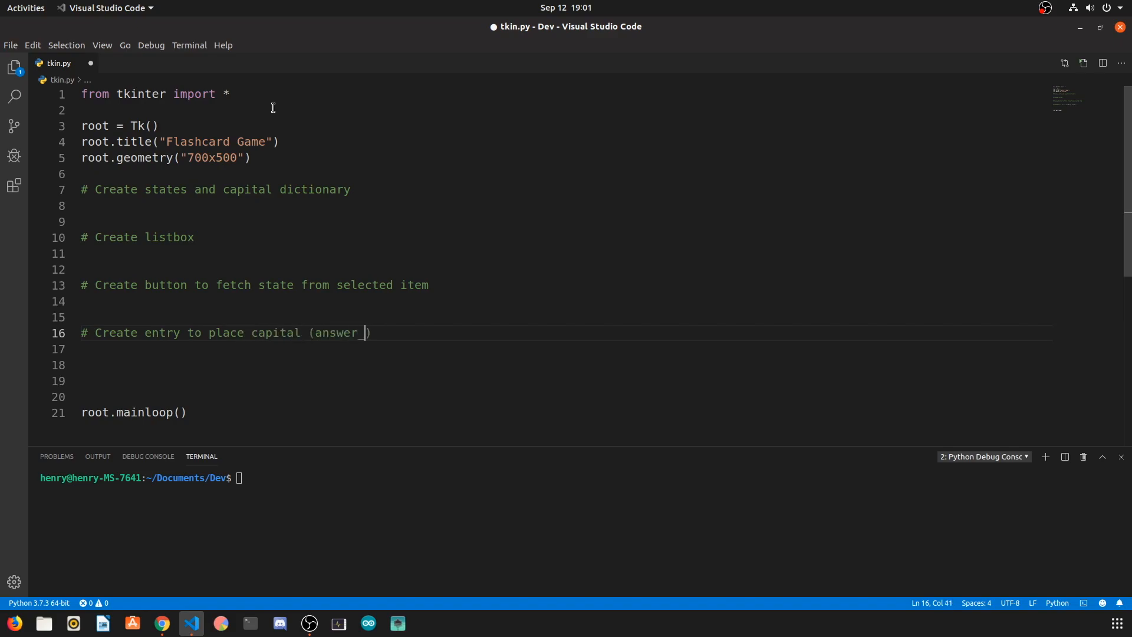
pyautogui.press('BackSpace')
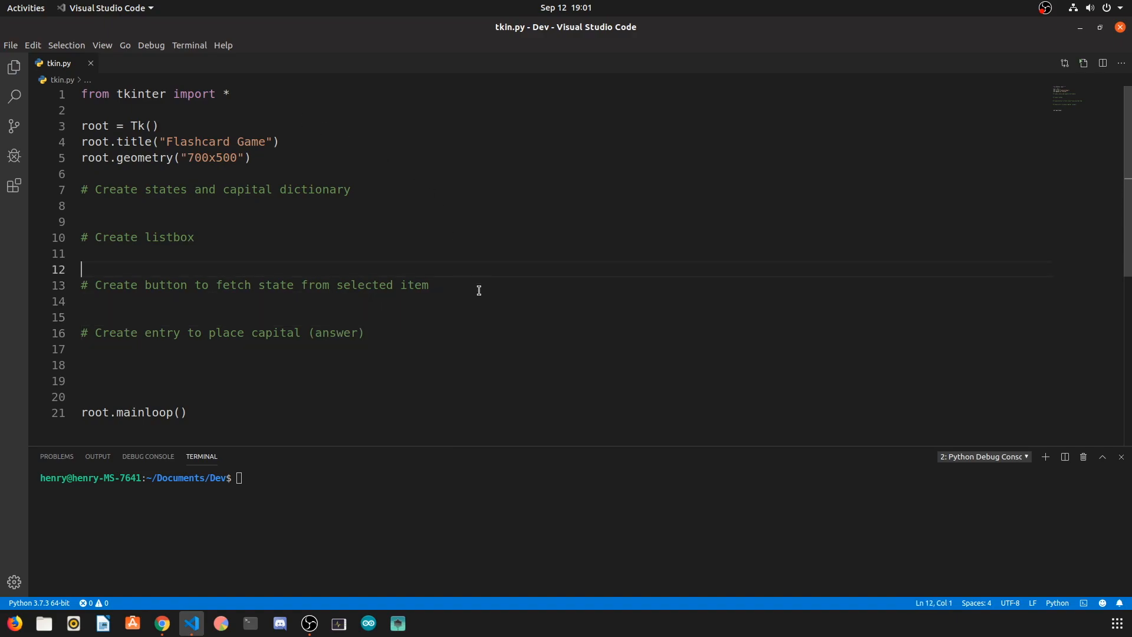
# - Bring the states_and_capitals dictionary from Chrome into tkin.py under the dictionary comment
pyautogui.doubleClick(315, 189)
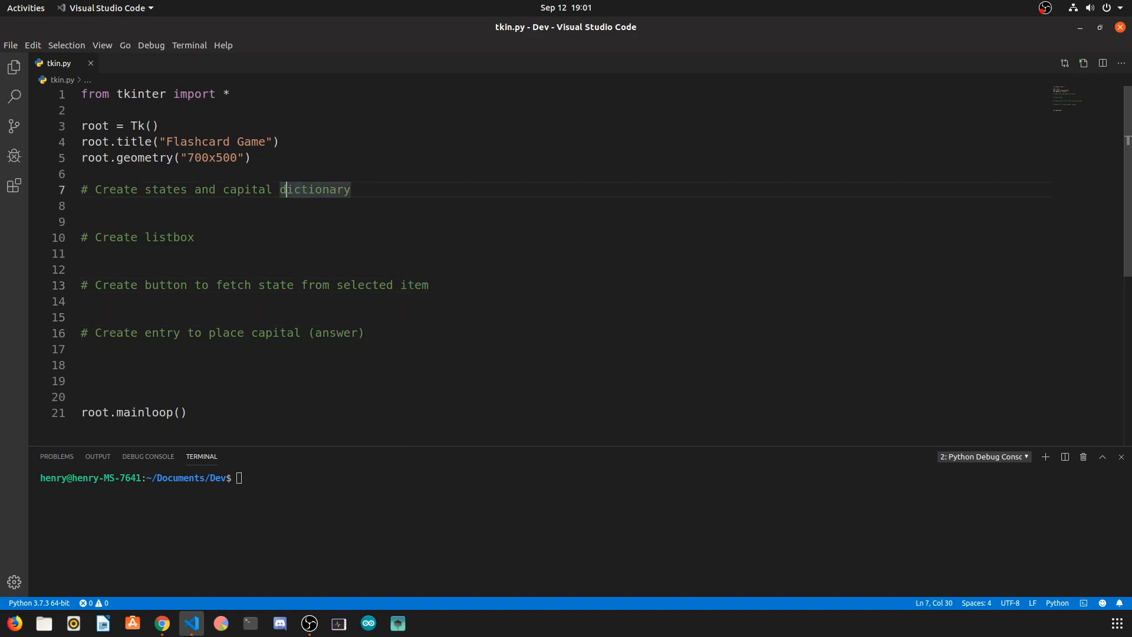
pyautogui.click(162, 623)
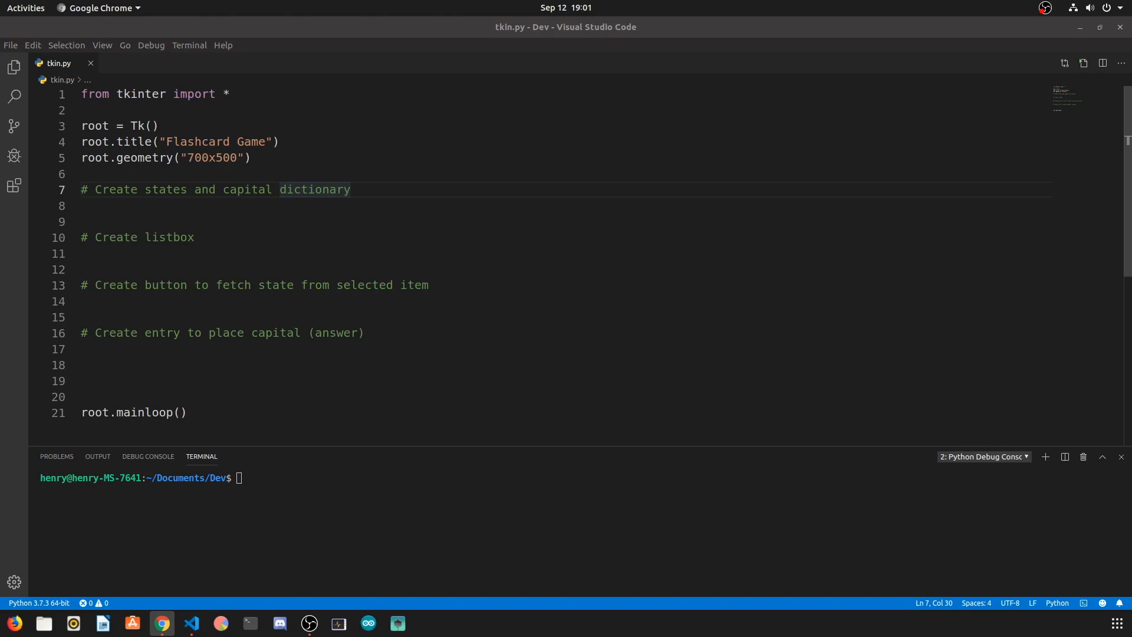
pyautogui.click(406, 205)
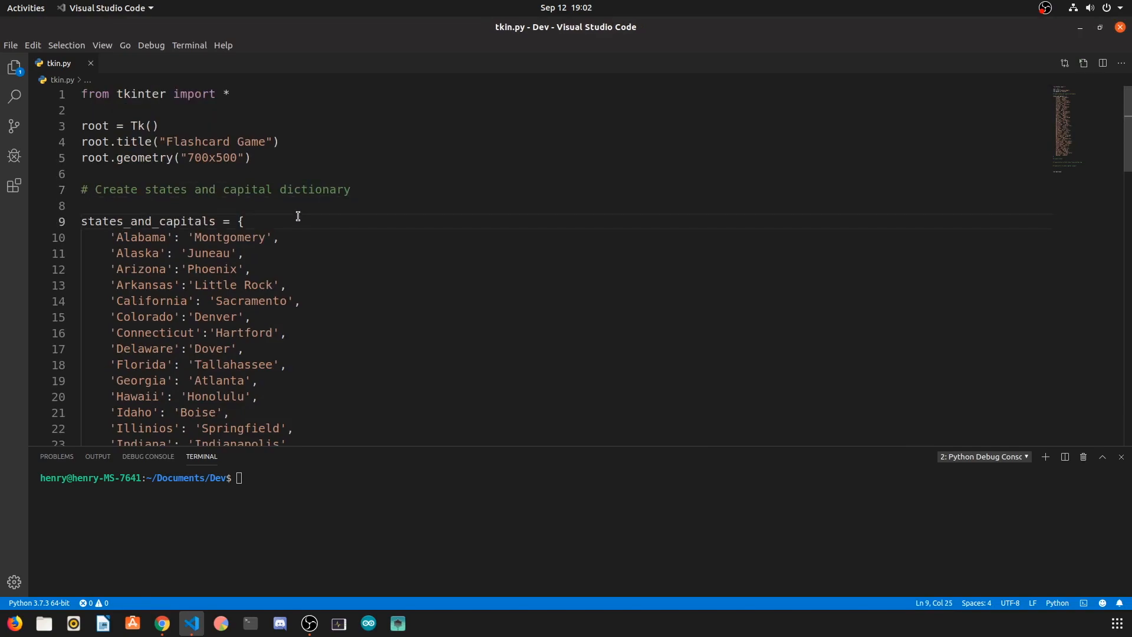
pyautogui.scroll(-3)
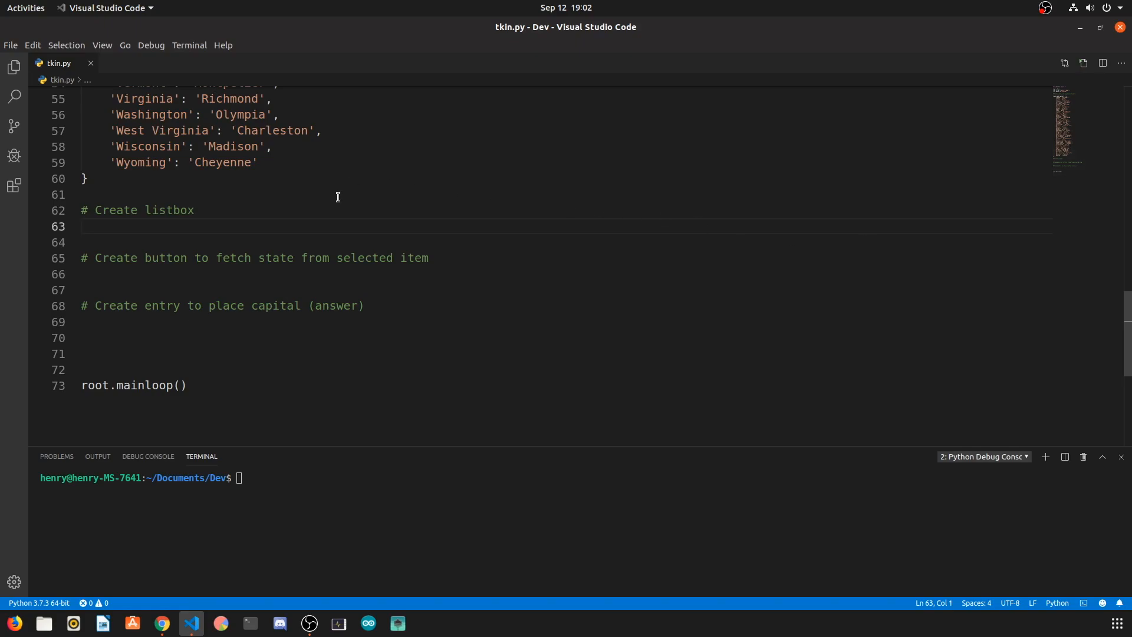
# - Create listbox1 = Listbox(root) and save the file
pyautogui.write('listbox1 =')
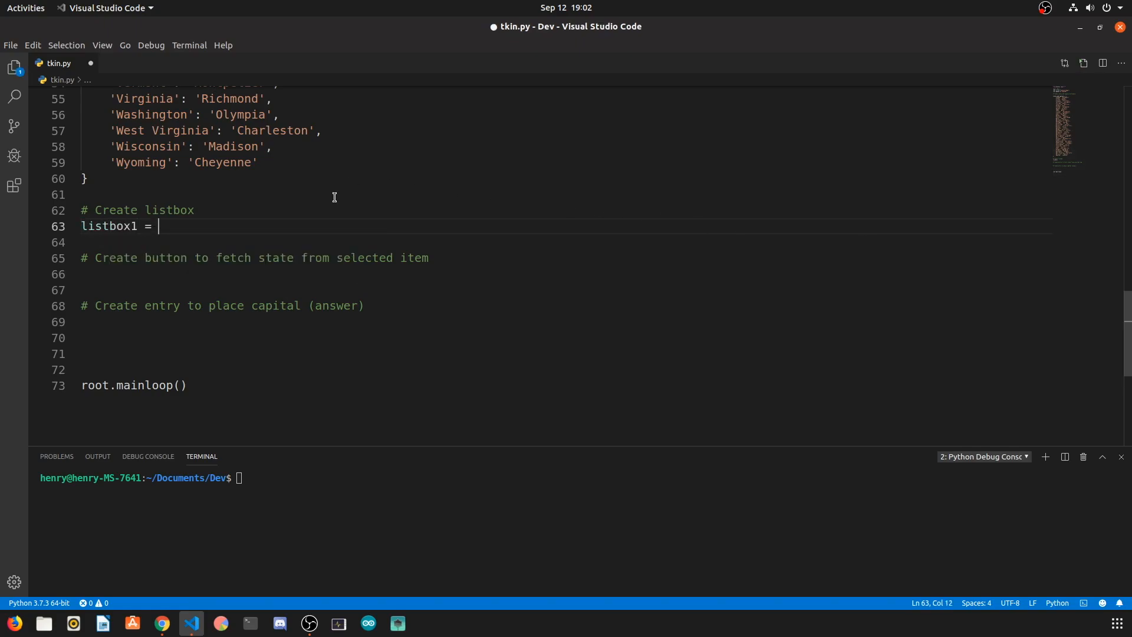
pyautogui.write('Listbox(root')
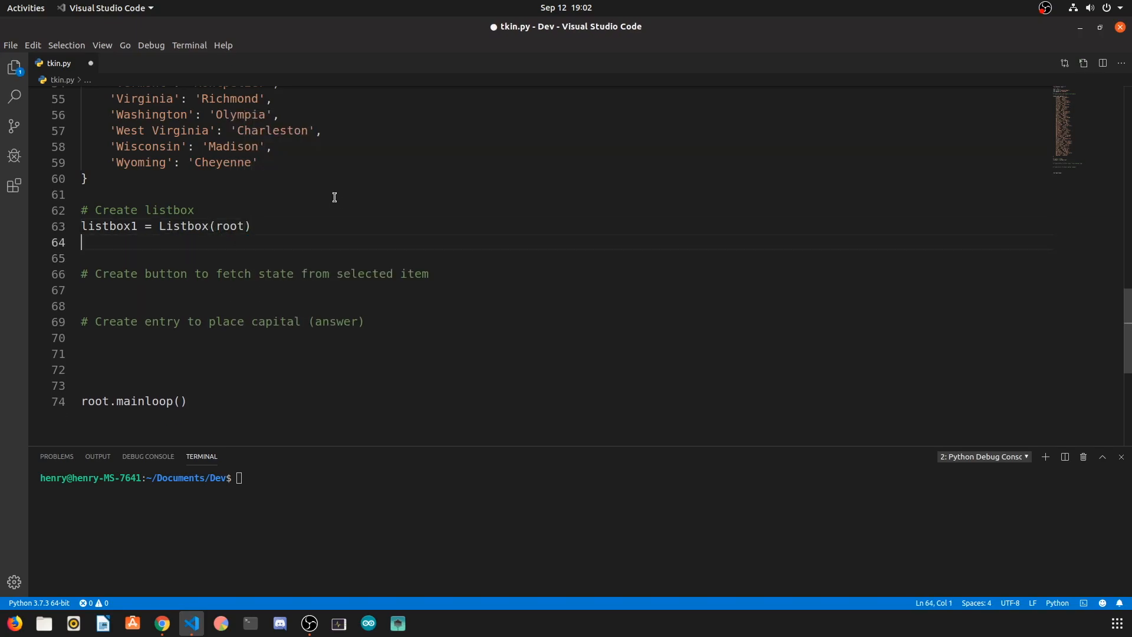
pyautogui.press('ctrl+s')
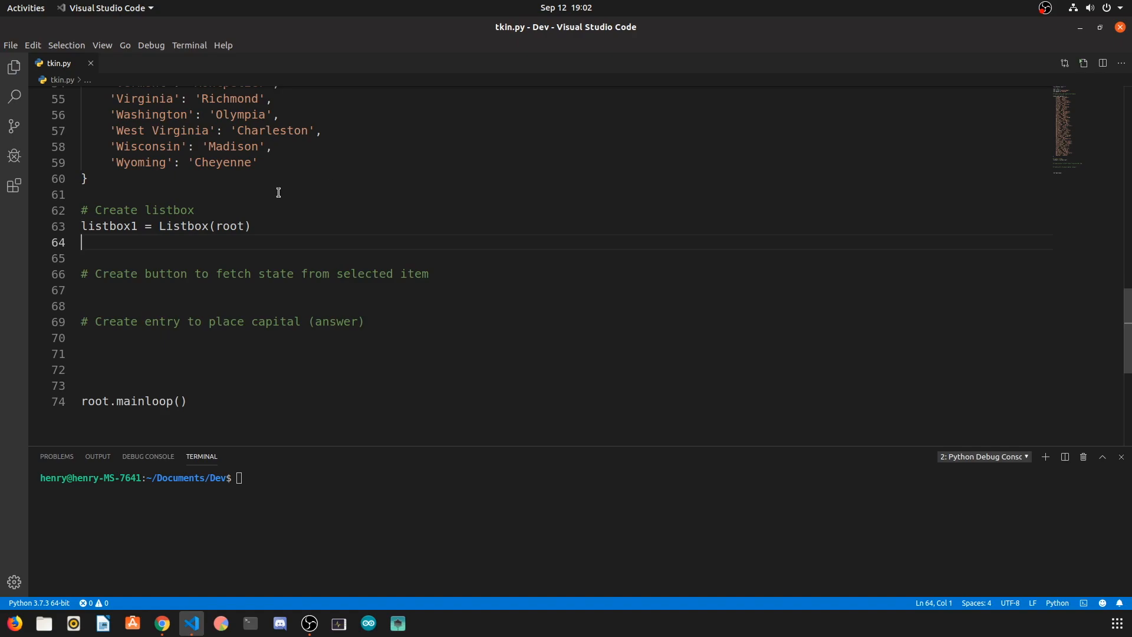
pyautogui.moveTo(214, 224)
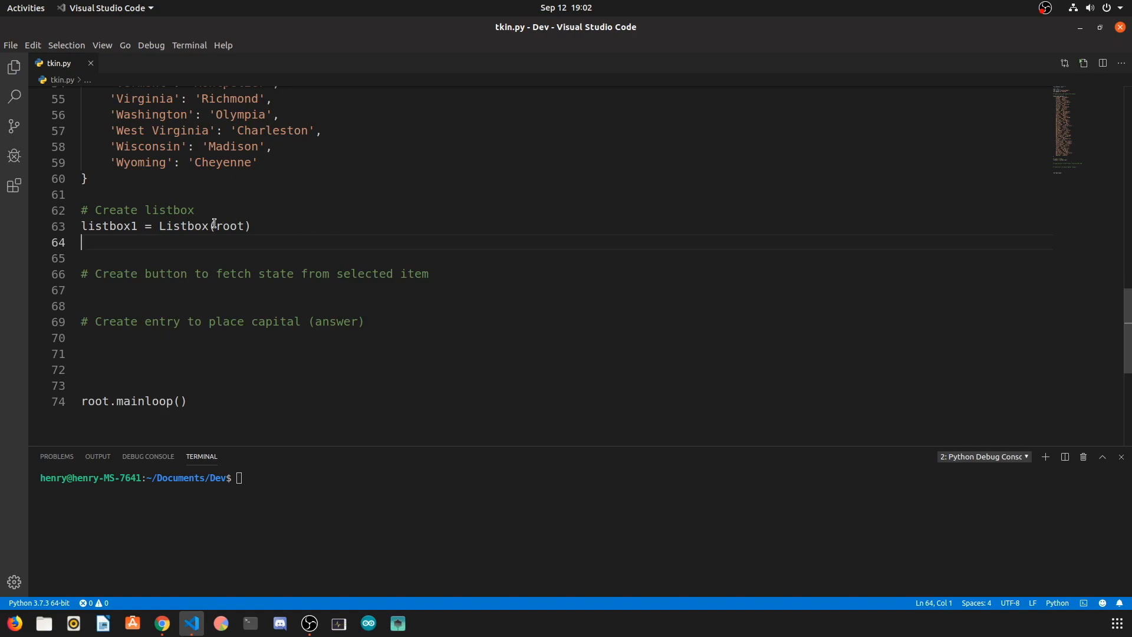
# - Run python3 tkin.py in the terminal and close the empty Flashcard Game window
pyautogui.click(238, 227)
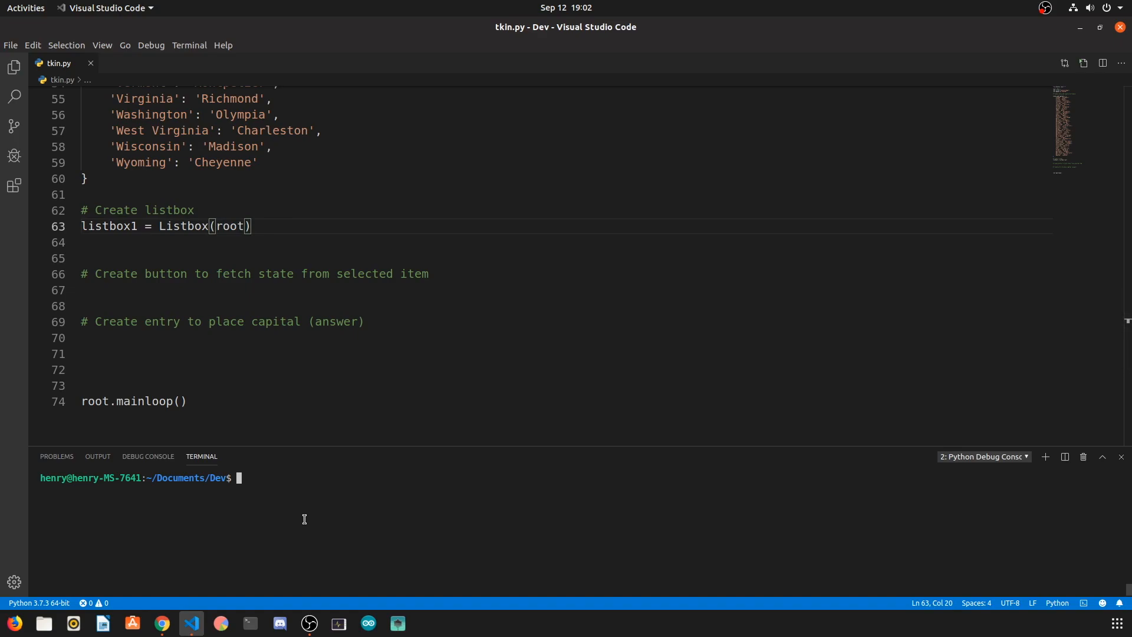
pyautogui.write('python3 tkin.py')
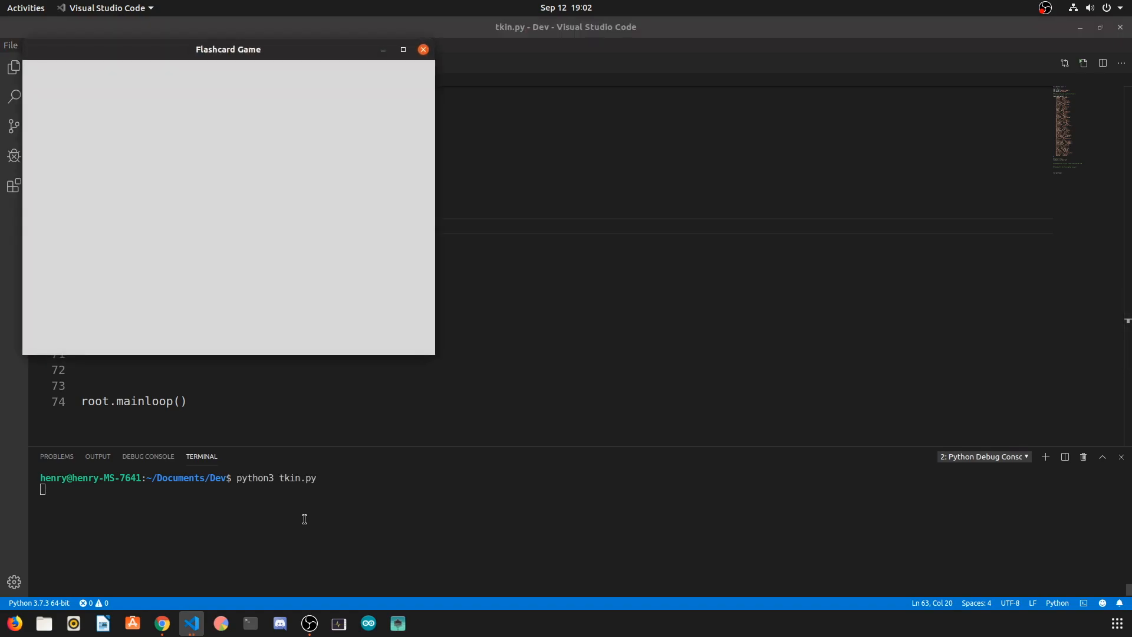
pyautogui.moveTo(423, 49)
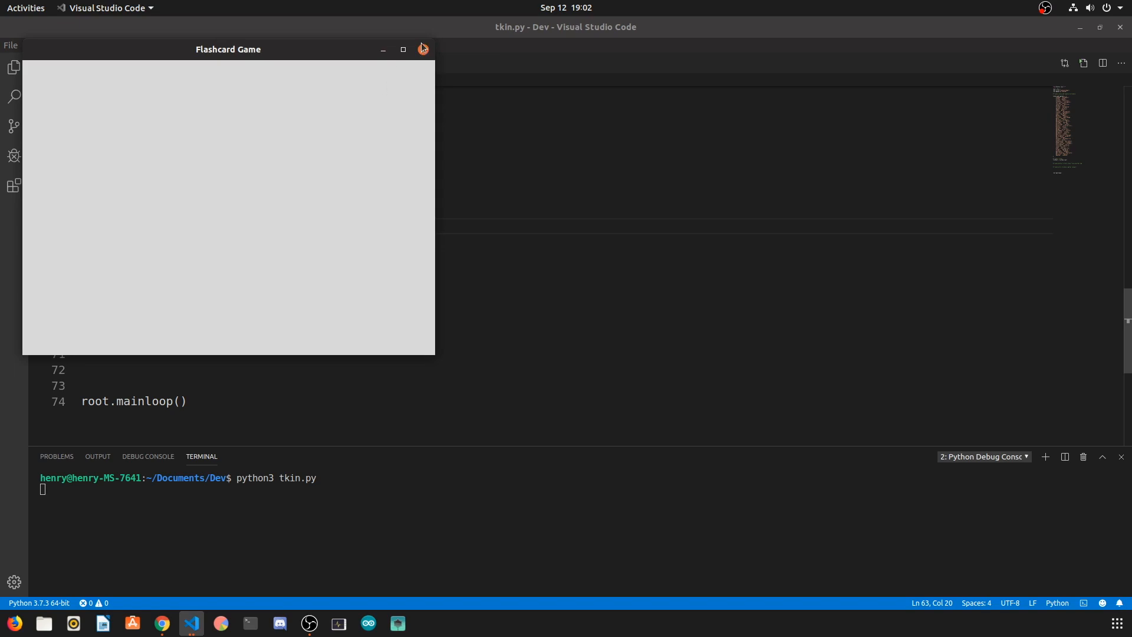
pyautogui.click(424, 49)
pyautogui.write('for')
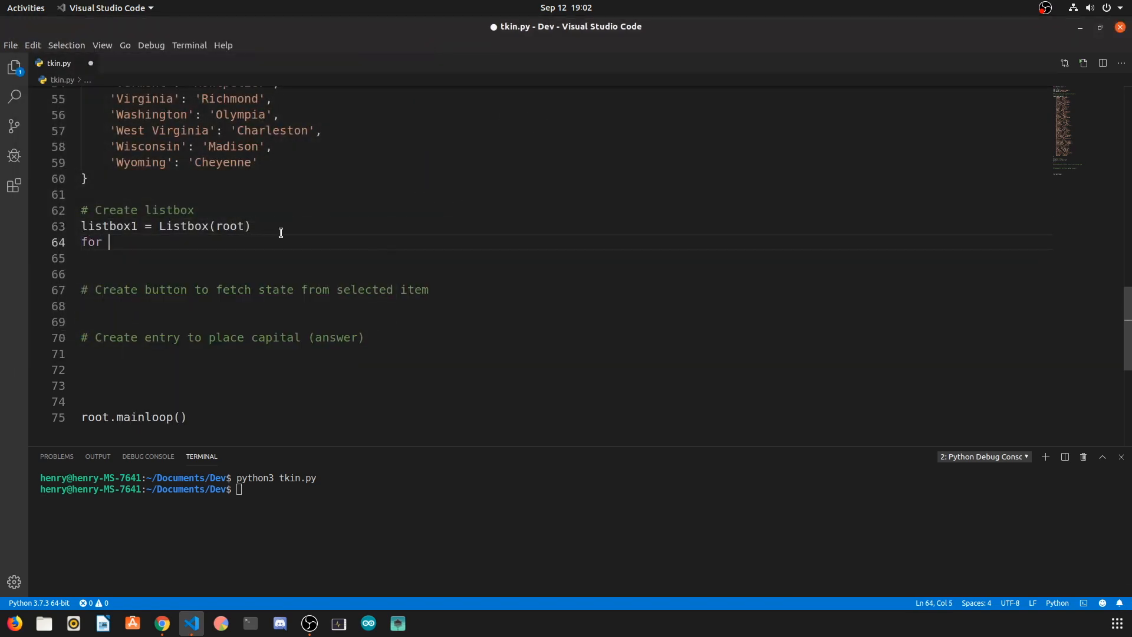
# - Loop over enumerate(states_and_capitals) inserting each state into listbox1, then pack it
pyautogui.write('x, y in enumerate(states_and_capitals):')
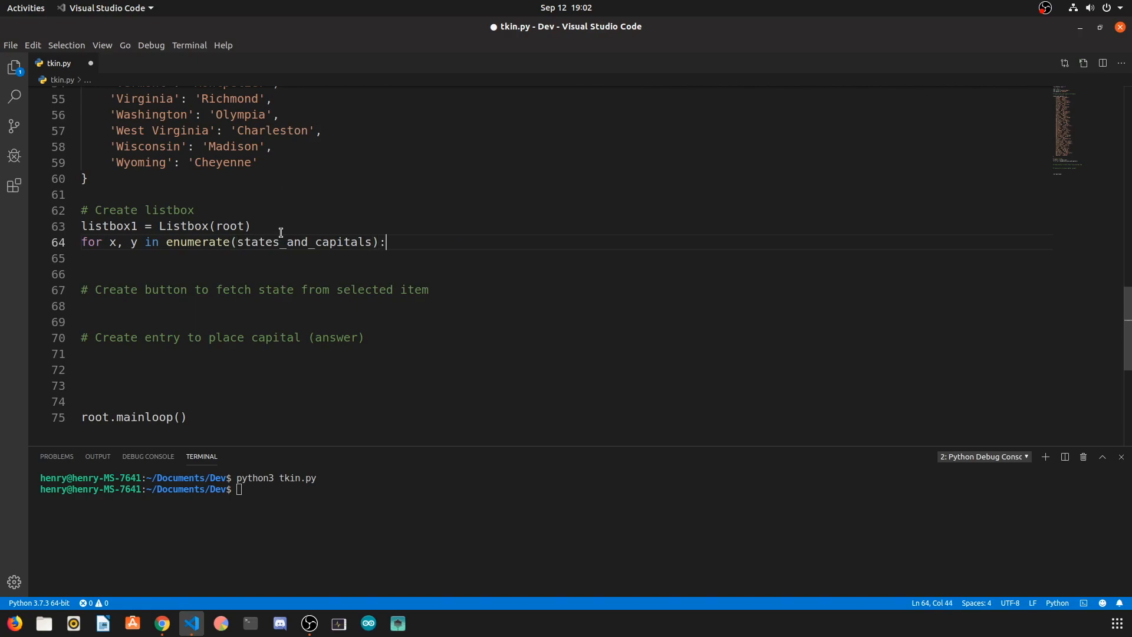
pyautogui.write('listbox1.')
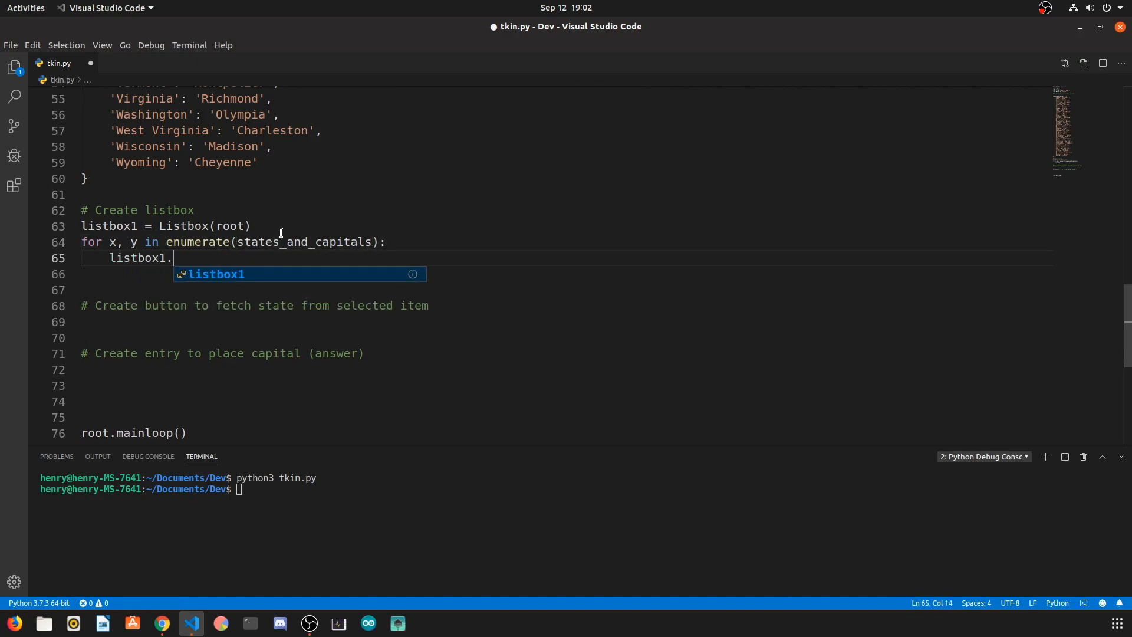
pyautogui.write('insert(')
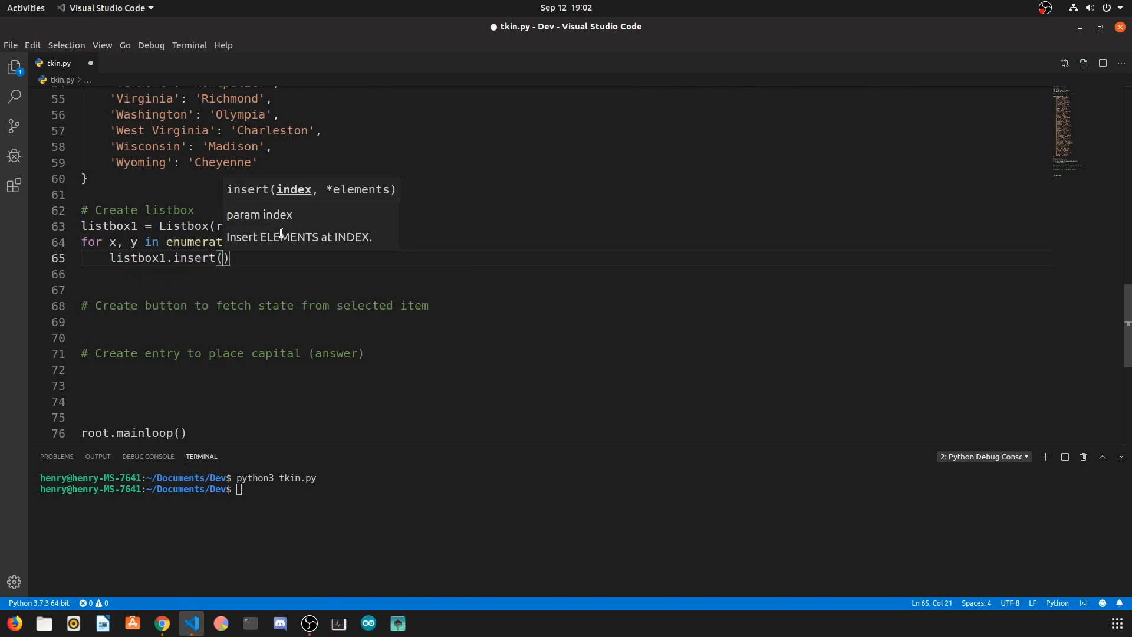
pyautogui.write('x+1, y')
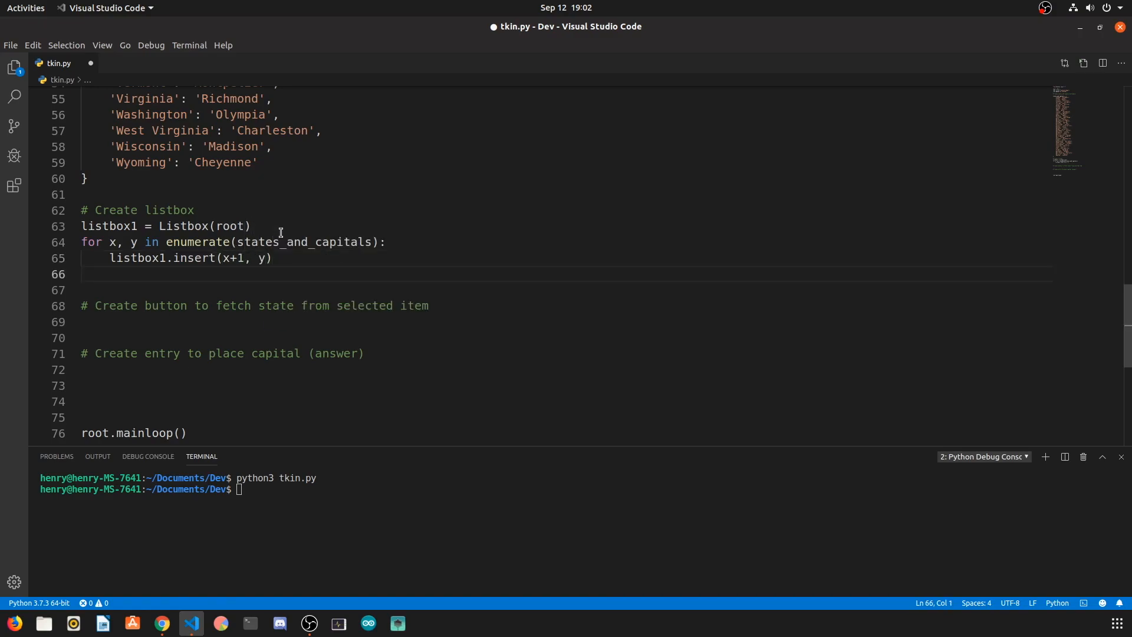
pyautogui.write('li')
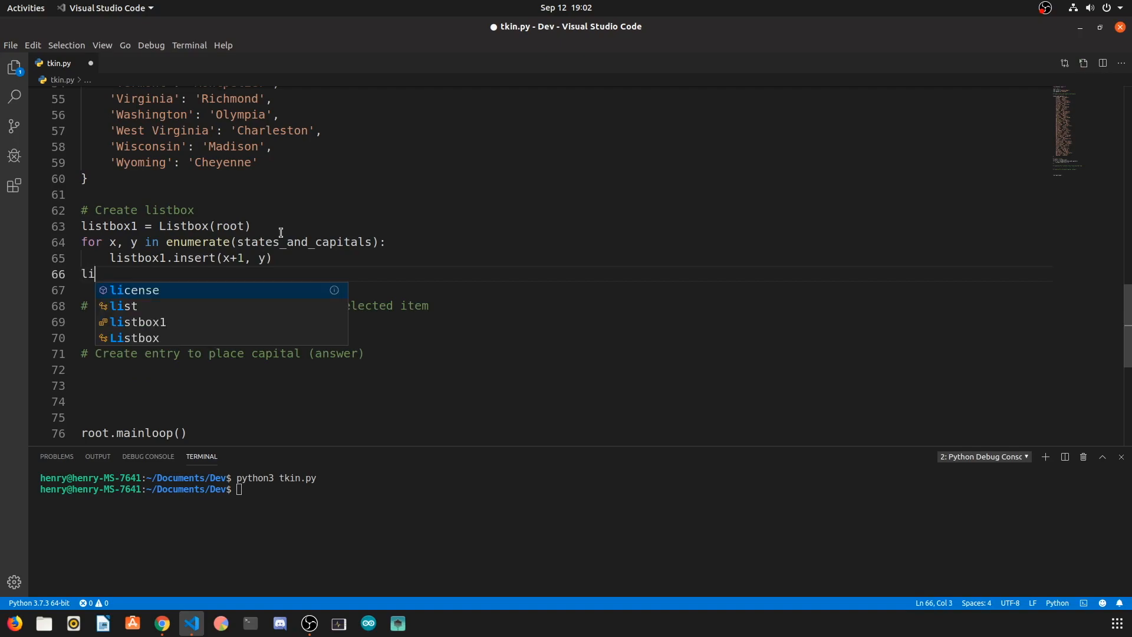
pyautogui.write('stbox1.pack()')
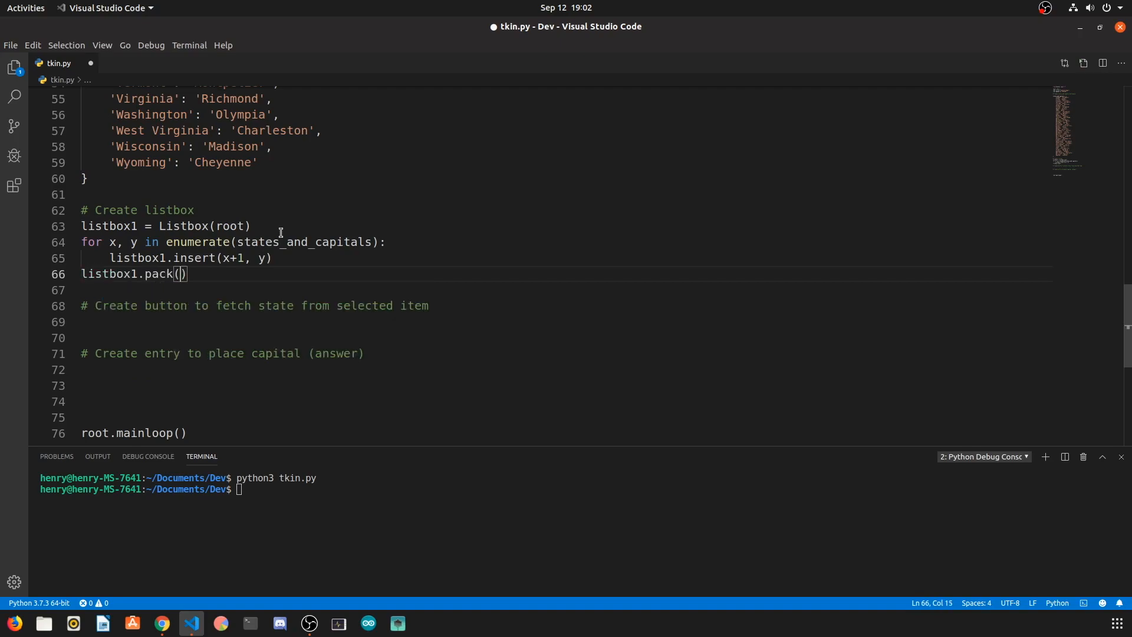
# - Pack listbox1 with anchor='w', save, and rerun to confirm the states are listed
pyautogui.write("anchor='w'")
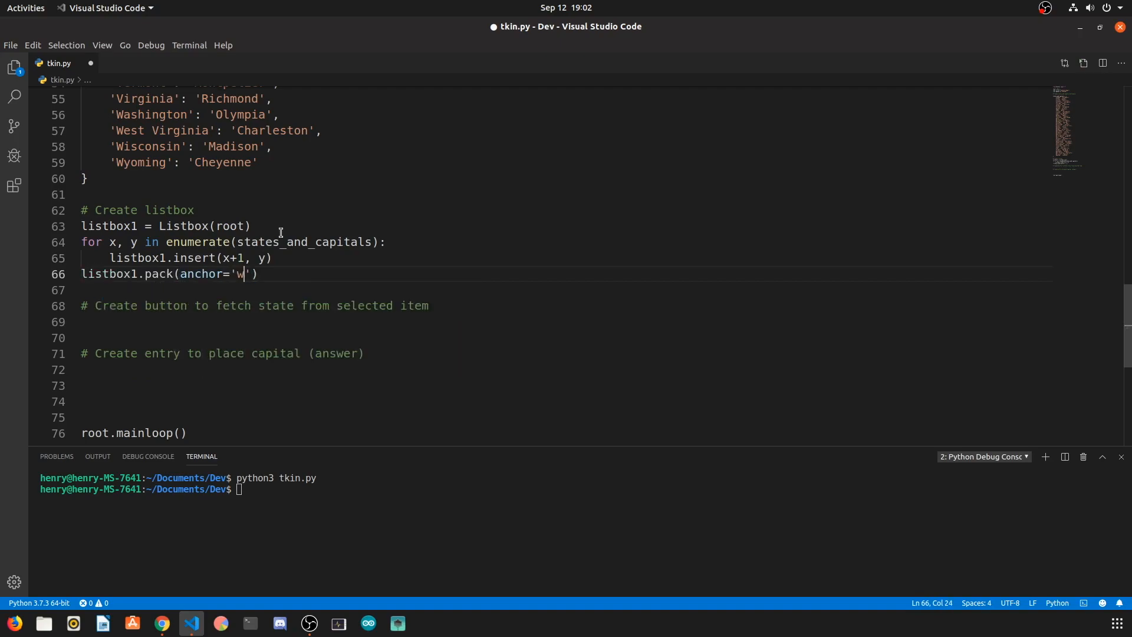
pyautogui.press('ctrl+s')
pyautogui.write('python3 tkin.py')
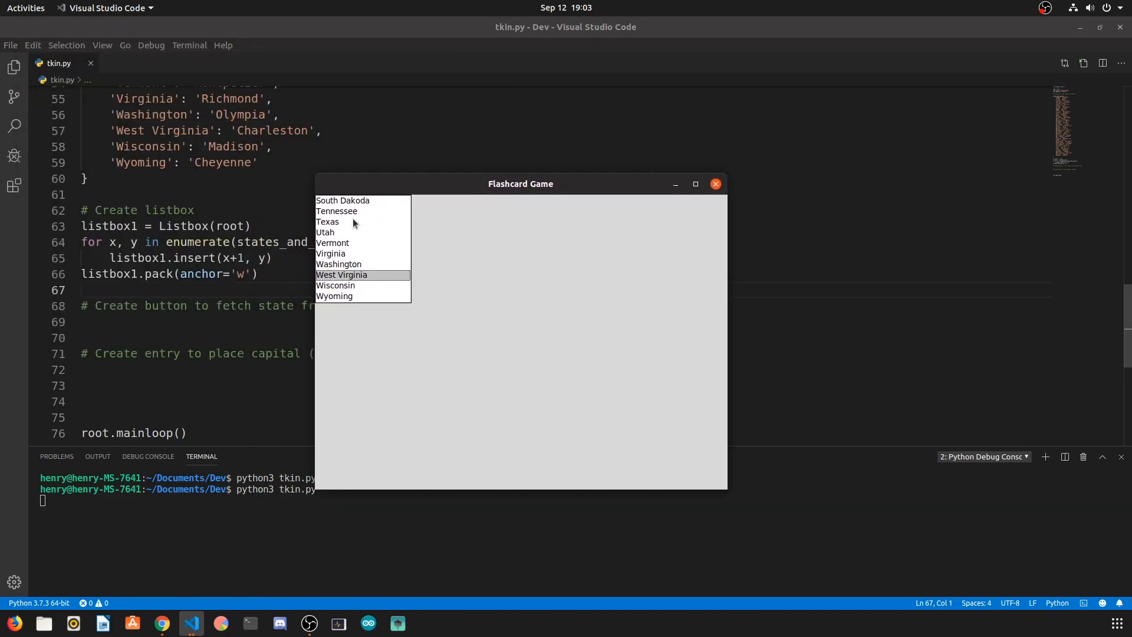
pyautogui.click(325, 232)
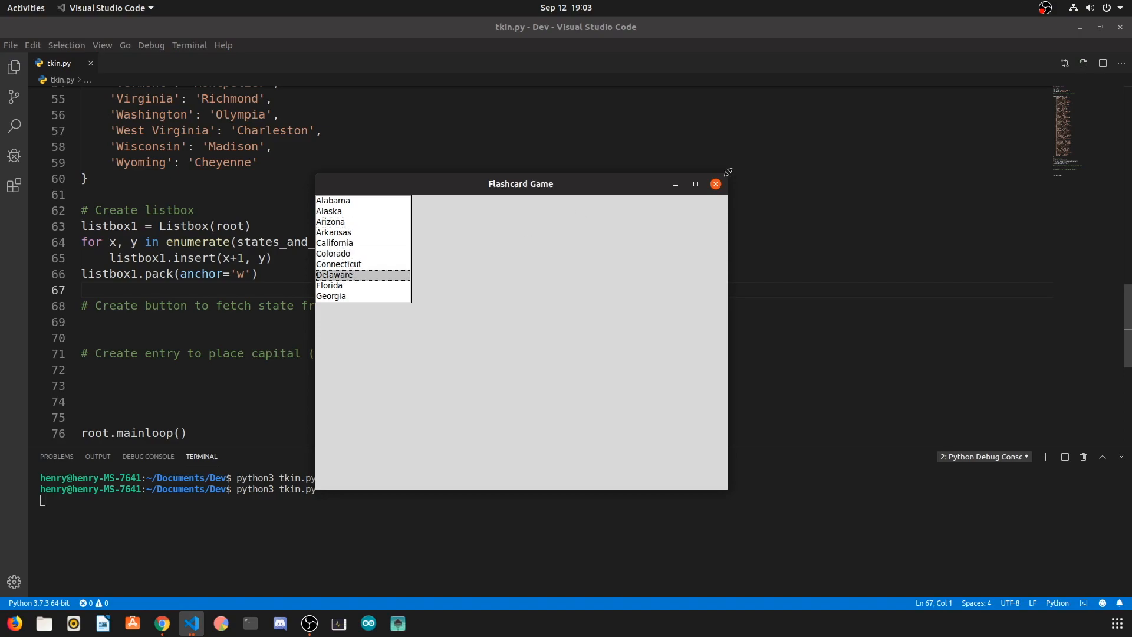
pyautogui.write('button1 = Button')
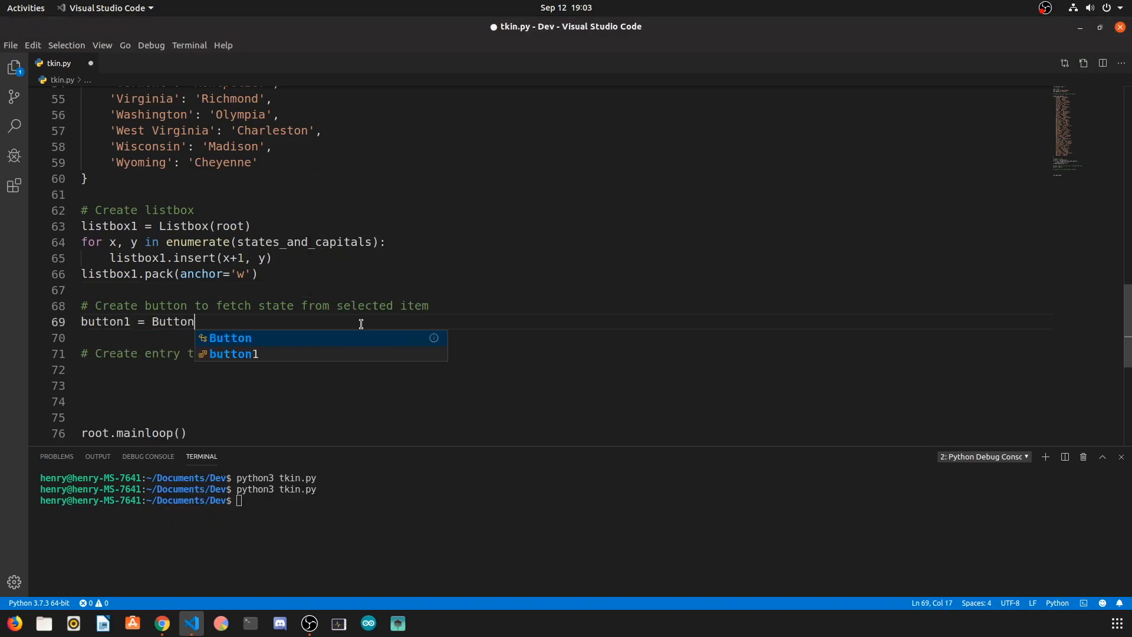
# - Add button1 = Button(root, text="Flash", command=flash) and pack it
pyautogui.write('(root, text="Flash')
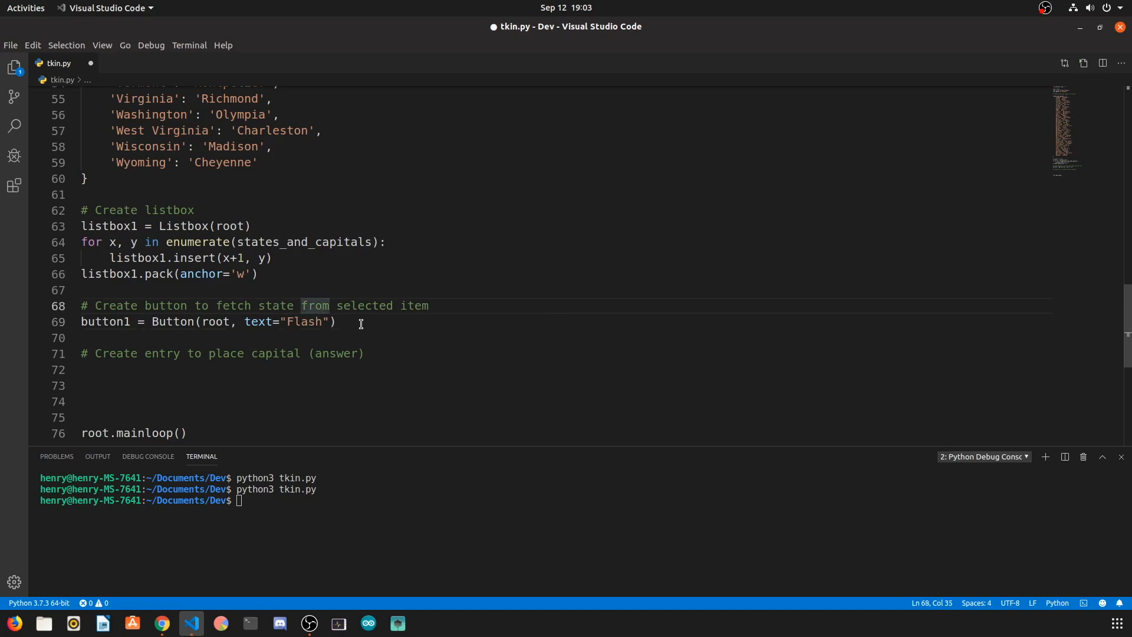
pyautogui.write(',')
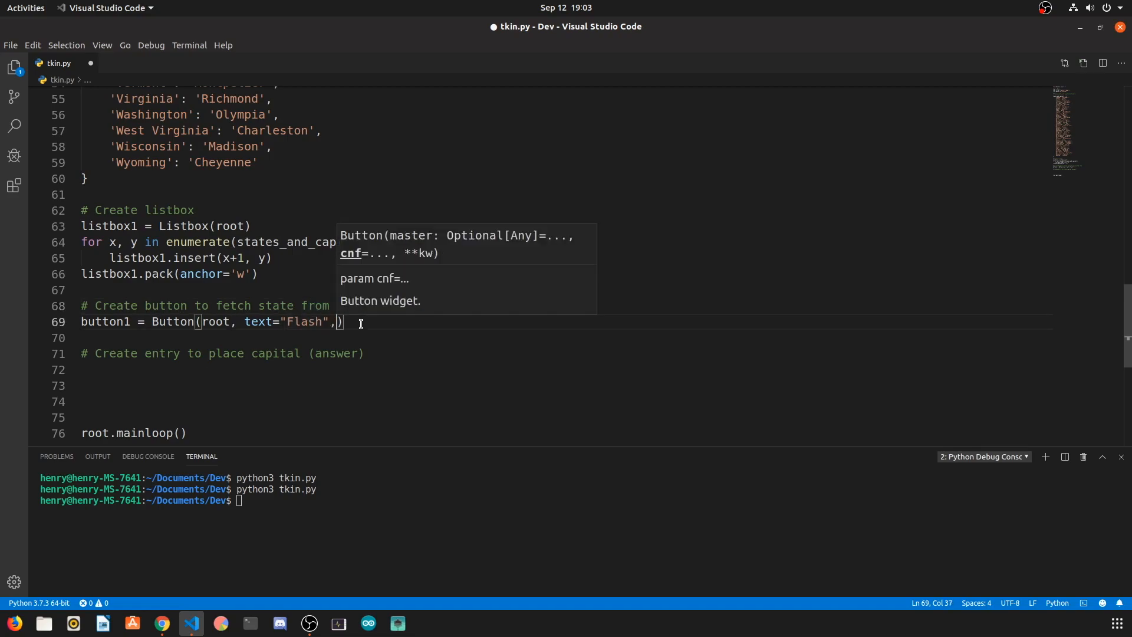
pyautogui.write('command=flash')
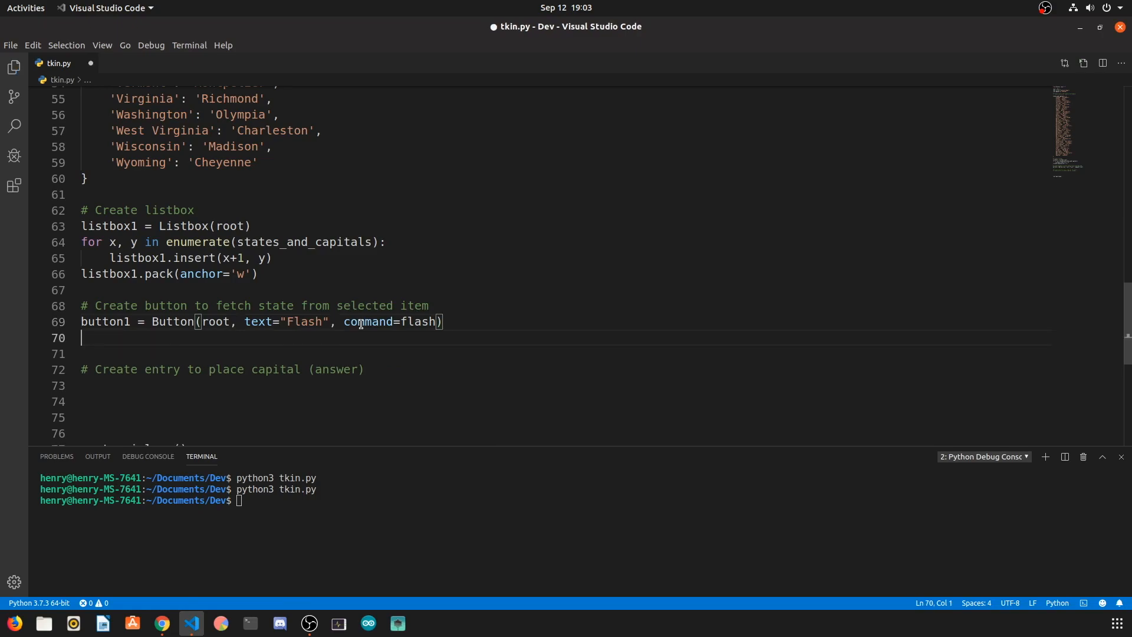
pyautogui.write('button1.pack()')
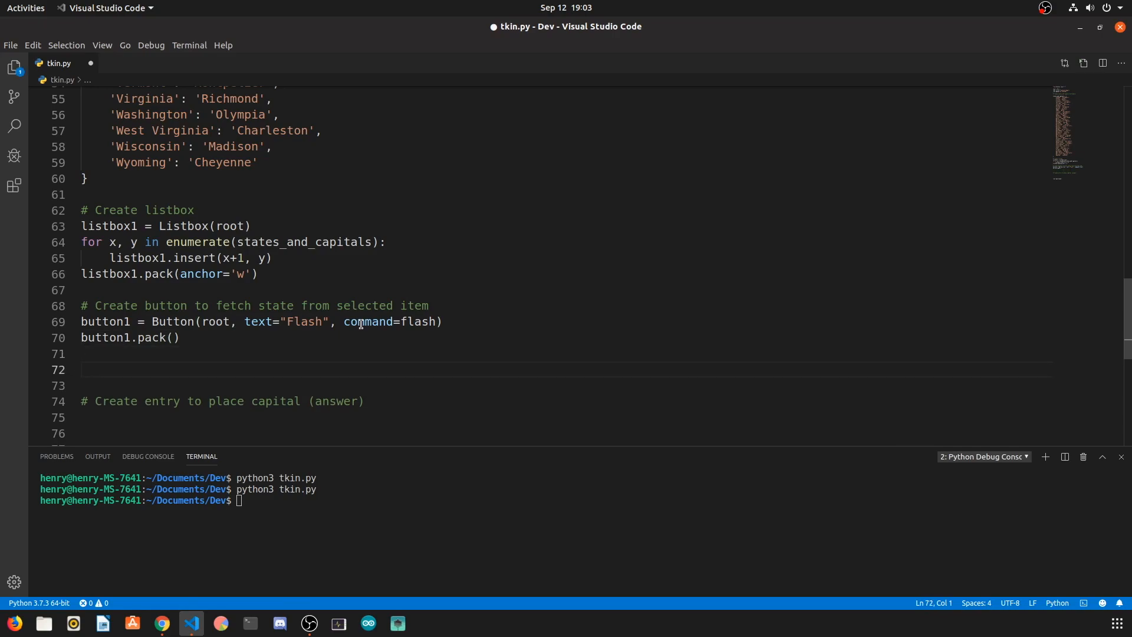
pyautogui.write('label1 =')
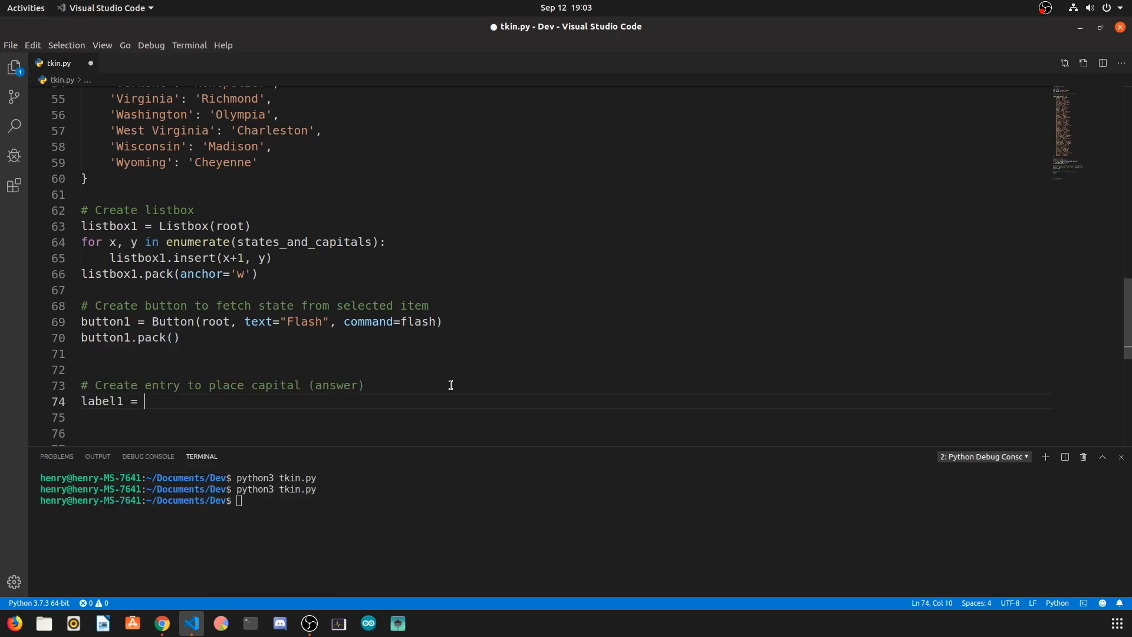
# - Add a packed Answer label and a 20-wide entry1, save and rerun the script
pyautogui.write('Label((root, text="Answer").')
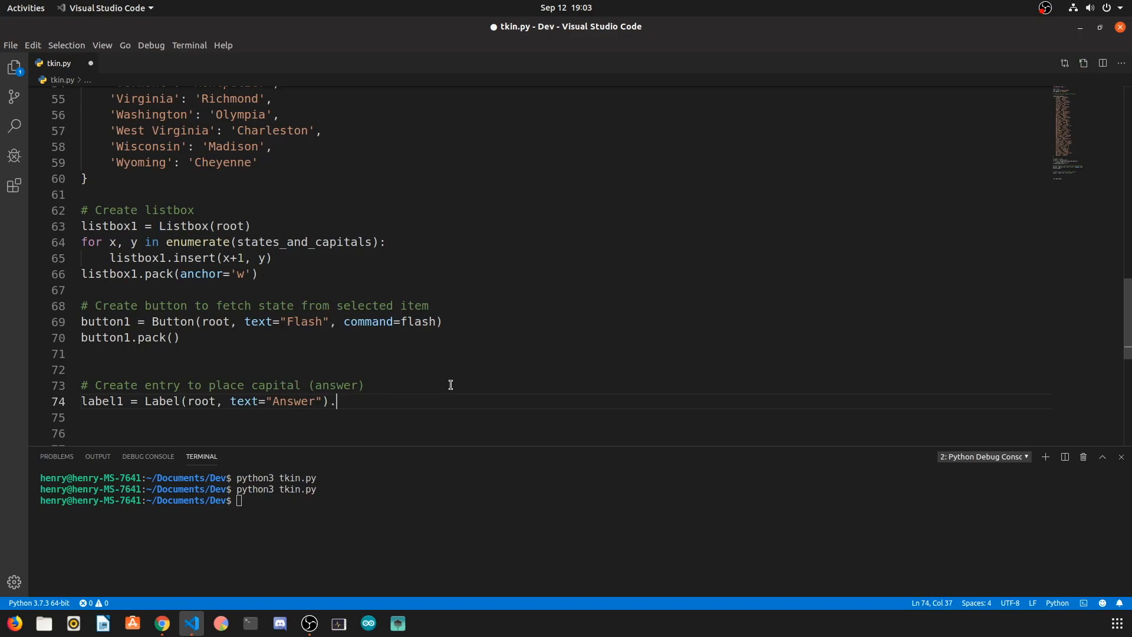
pyautogui.write('pack()')
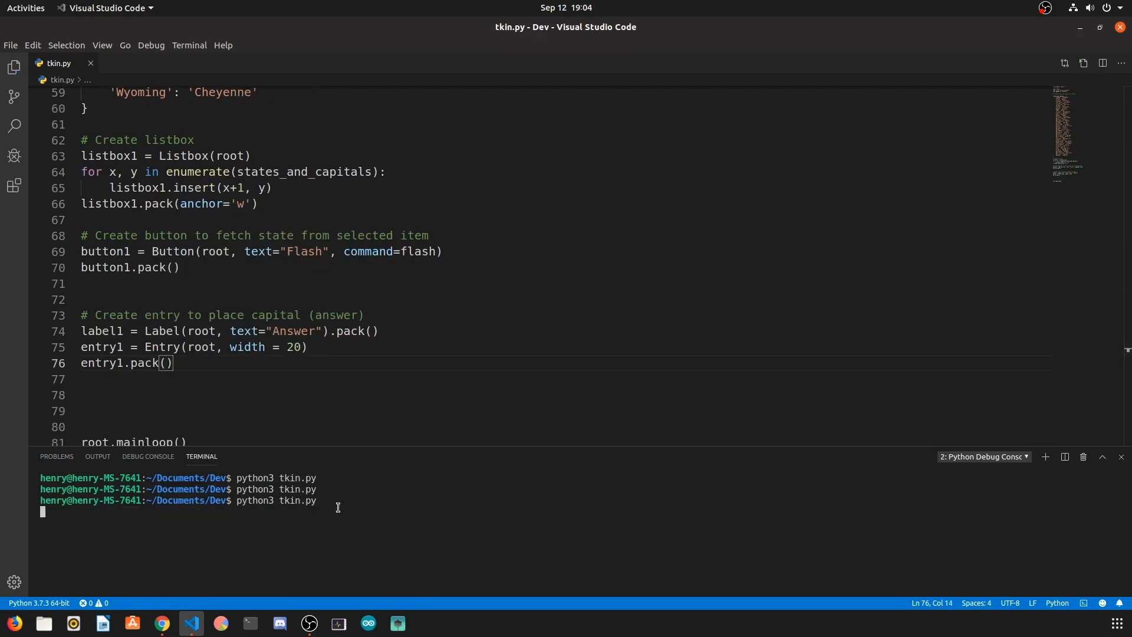
pyautogui.press('Return')
pyautogui.write('def flash():')
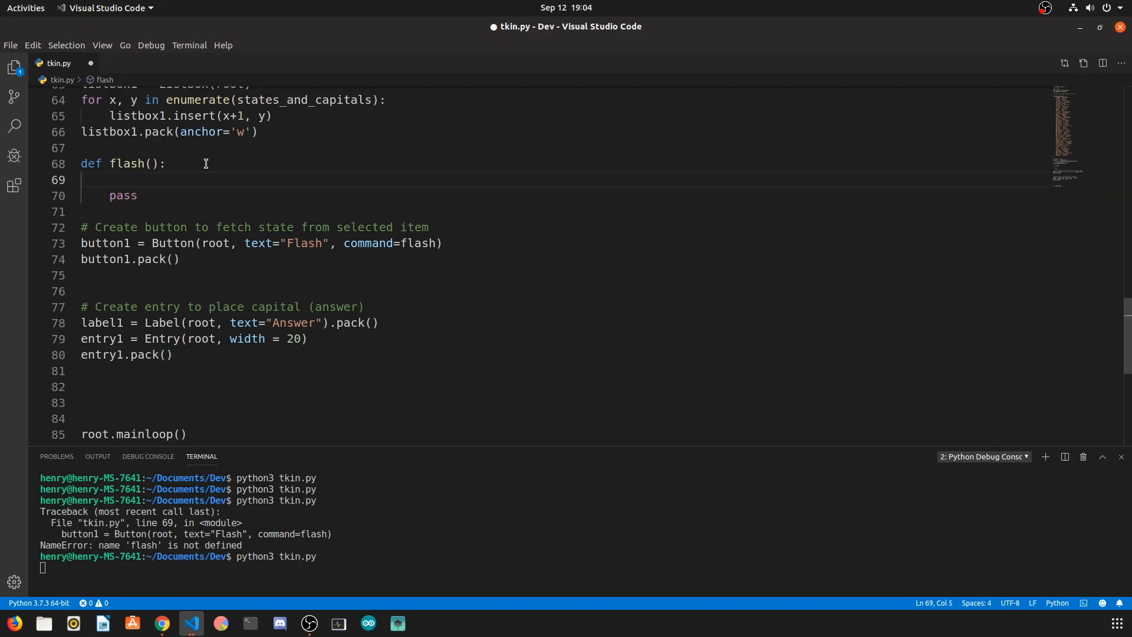
# - Comment flash() steps for deleting previous text and getting the state from the listbox
pyautogui.write('# Delete previous entry in entry widget')
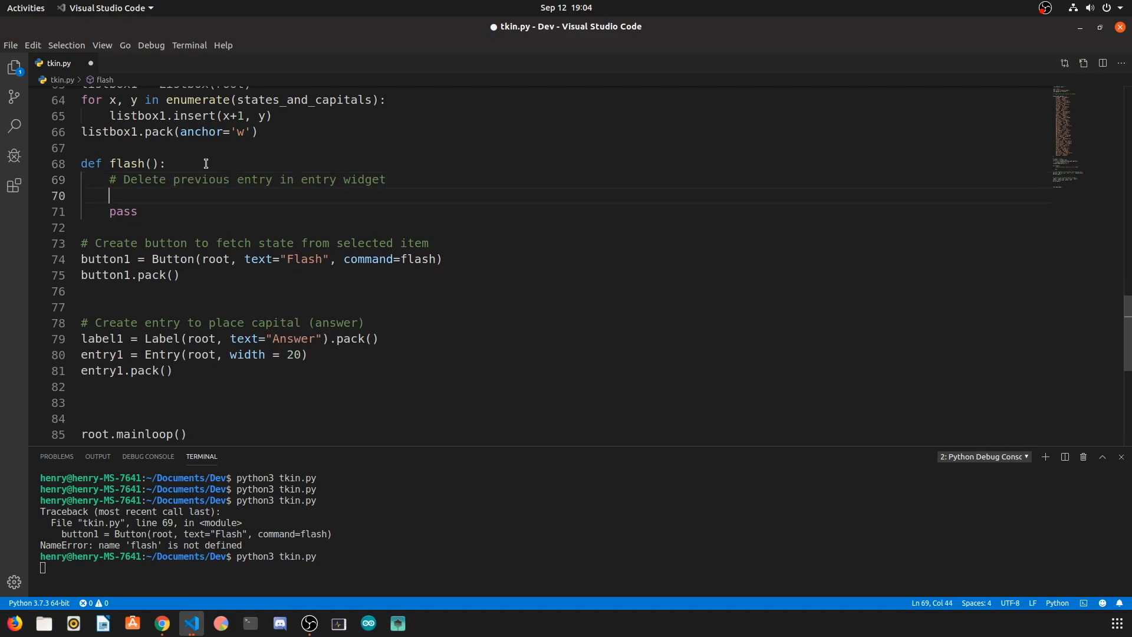
pyautogui.write('#')
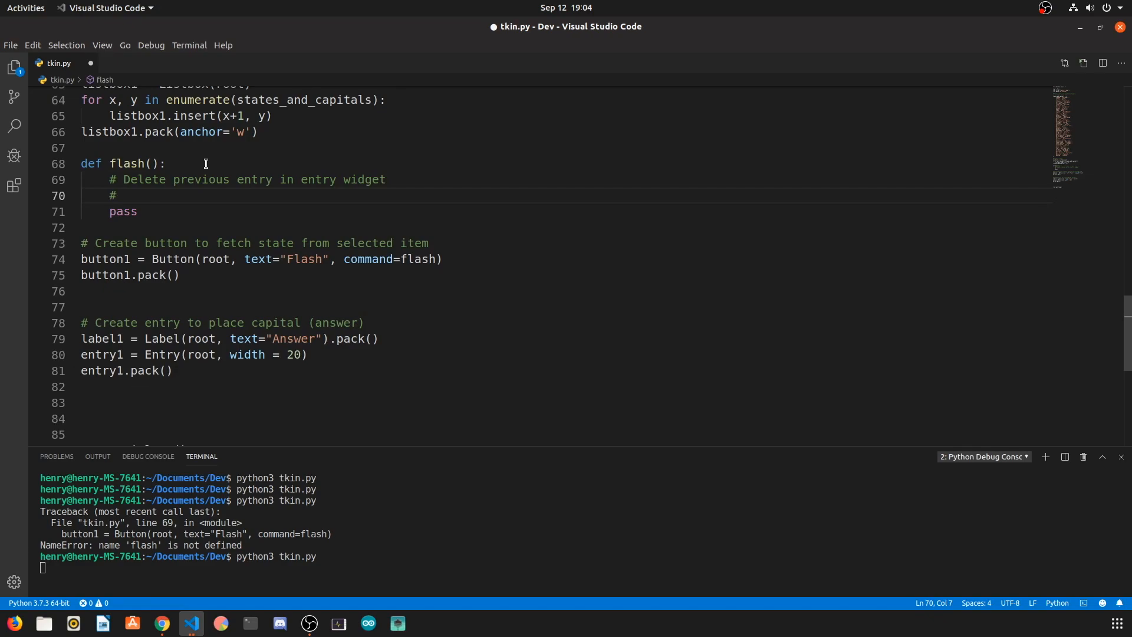
pyautogui.write('g')
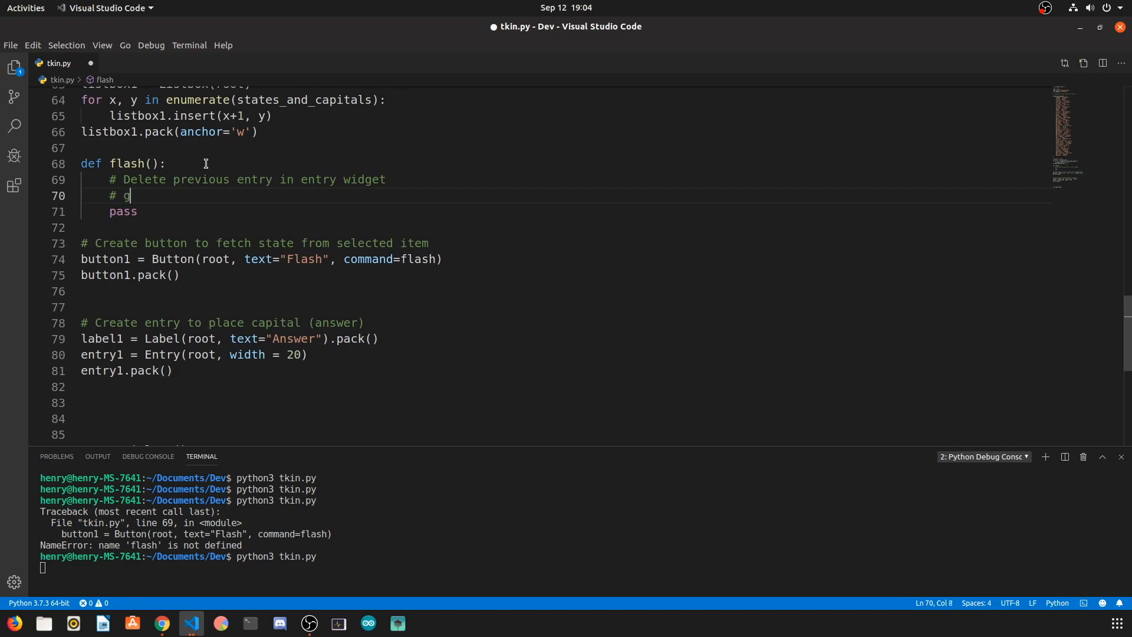
pyautogui.write('et state f')
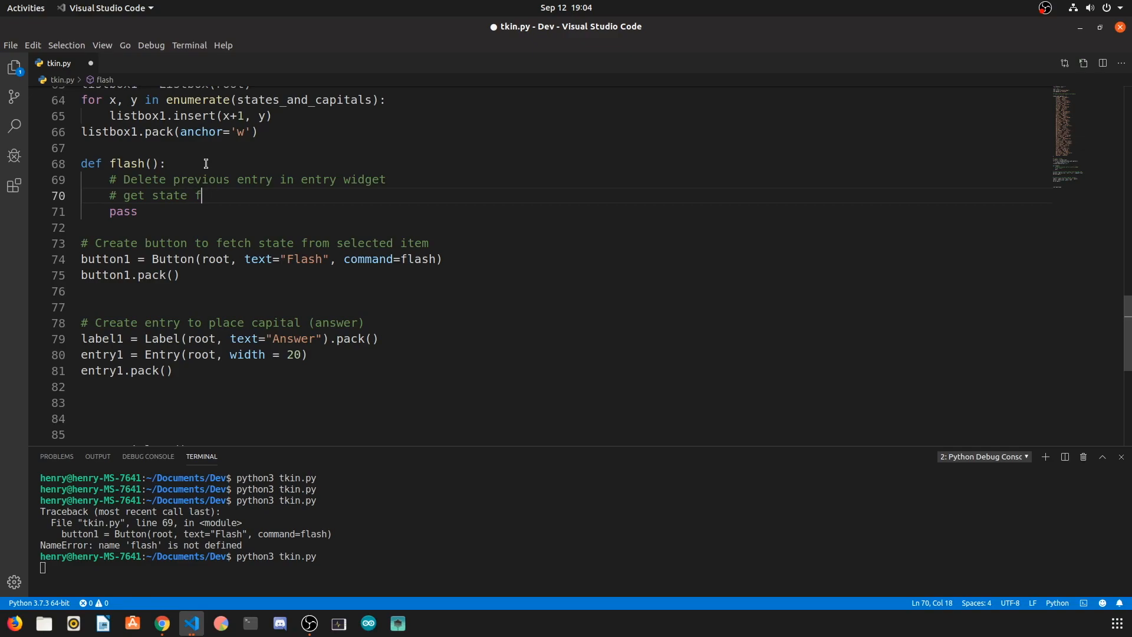
pyautogui.write('rom the listbox')
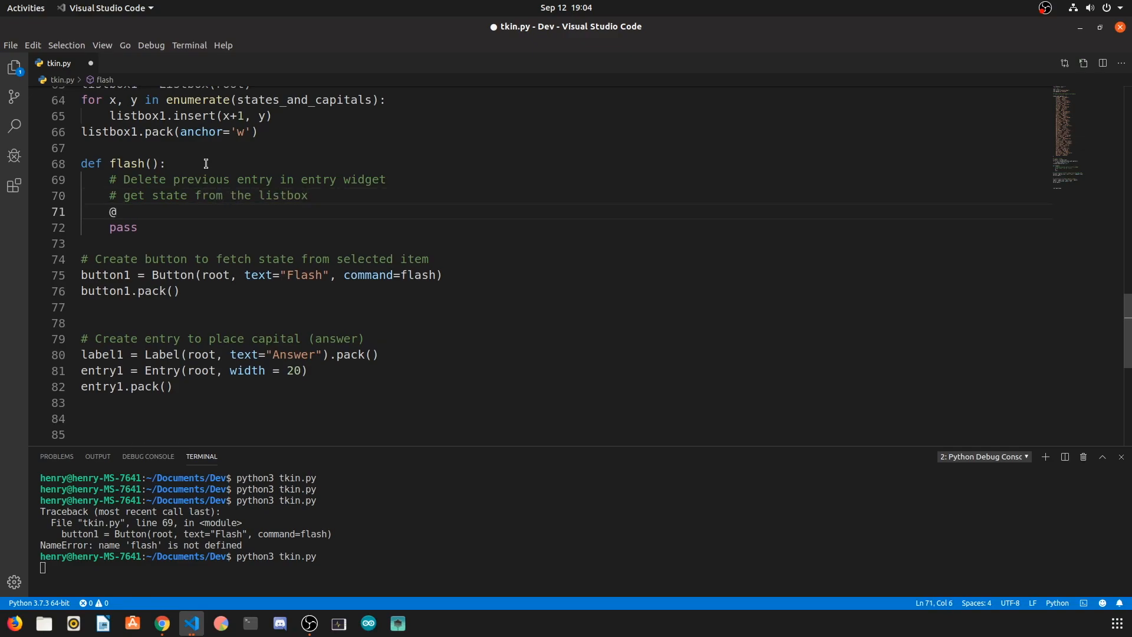
# - Add the '# insert capital into entry widget' comment and begin the entry1 line
pyautogui.write('# insert')
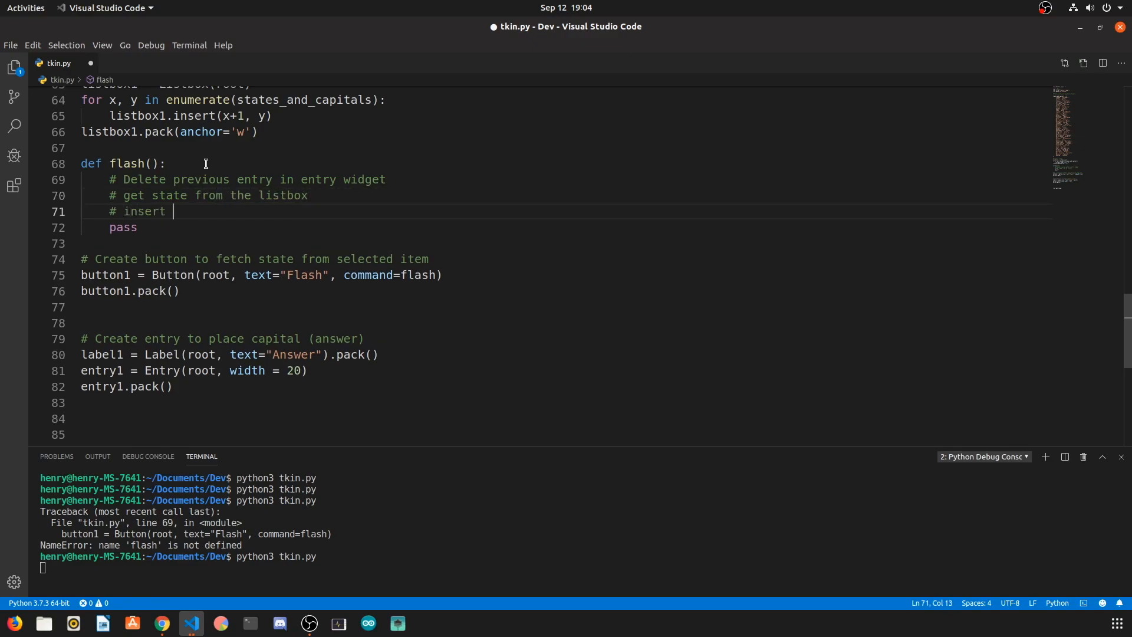
pyautogui.write('capital into entry widget')
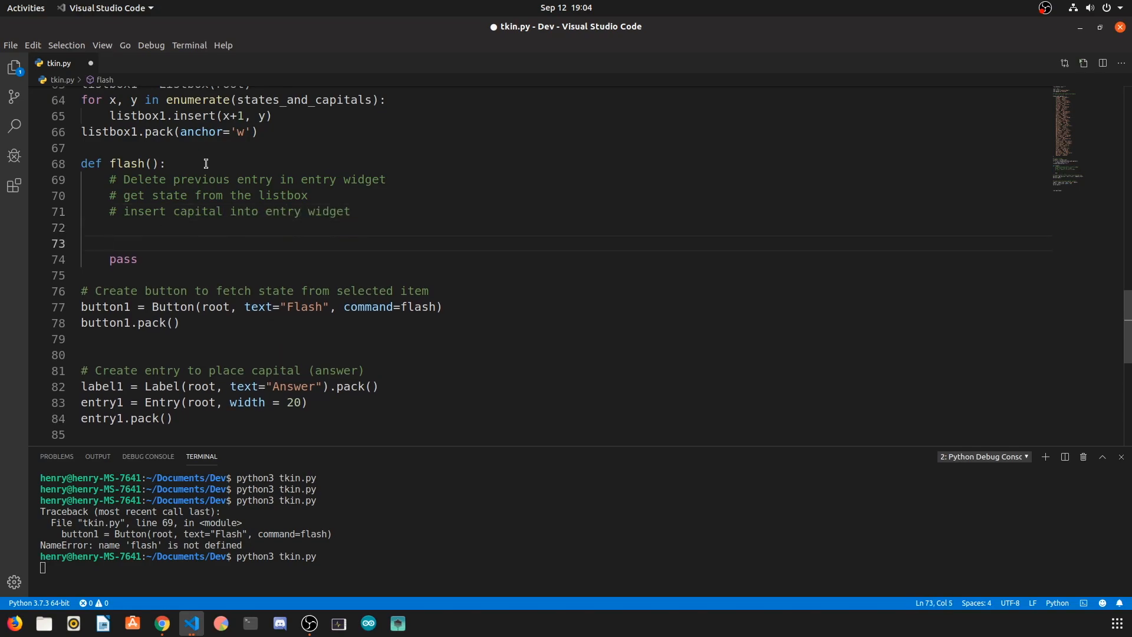
pyautogui.write('entry1')
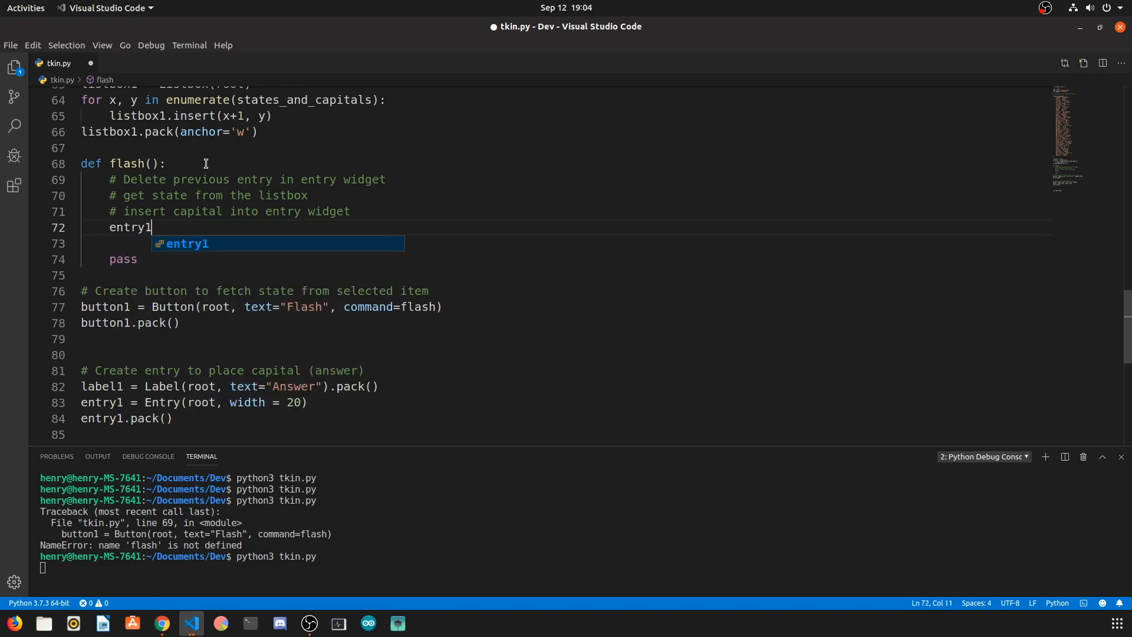
# - Clear entry1 with delete(0, 'end') and read state = listbox1.get(ANCHOR)
pyautogui.write('.delete(0,')
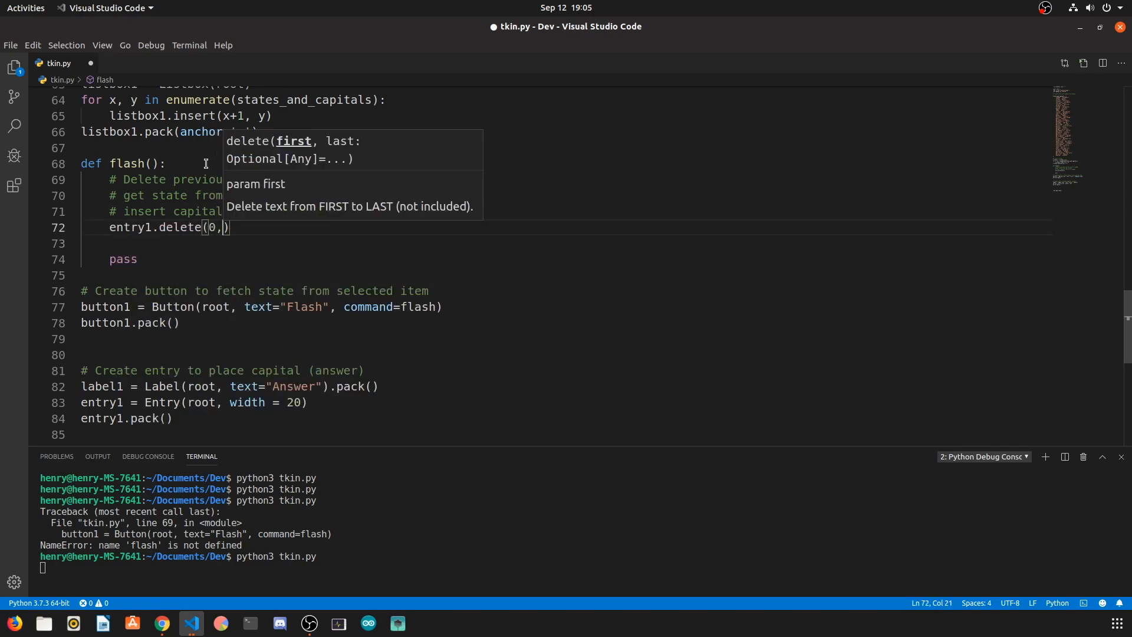
pyautogui.write("'end'")
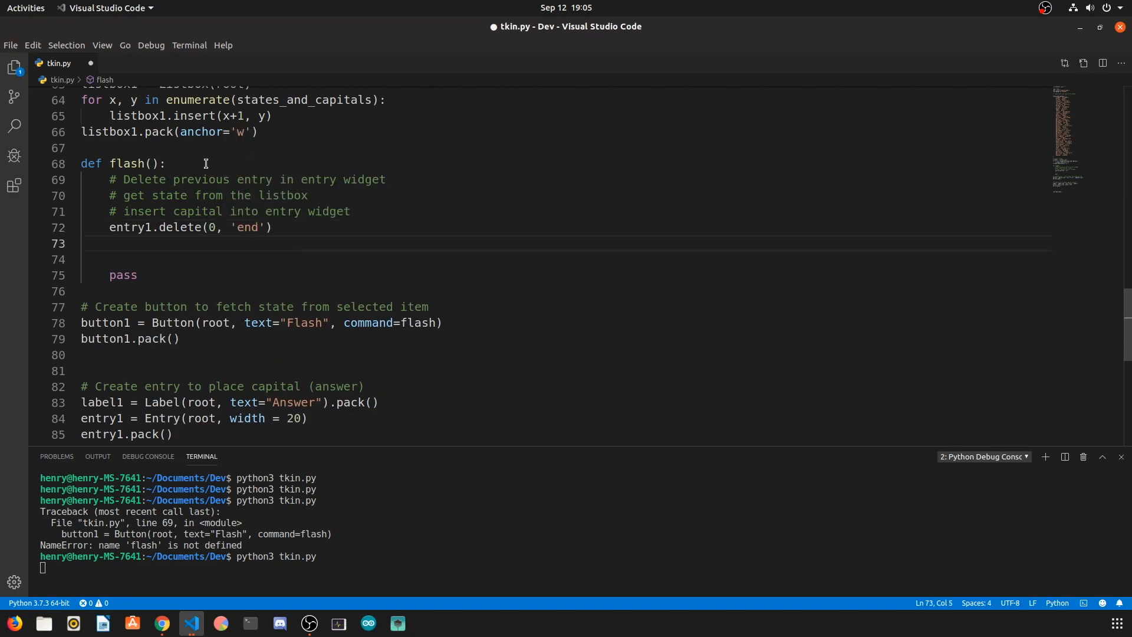
pyautogui.write('state = list')
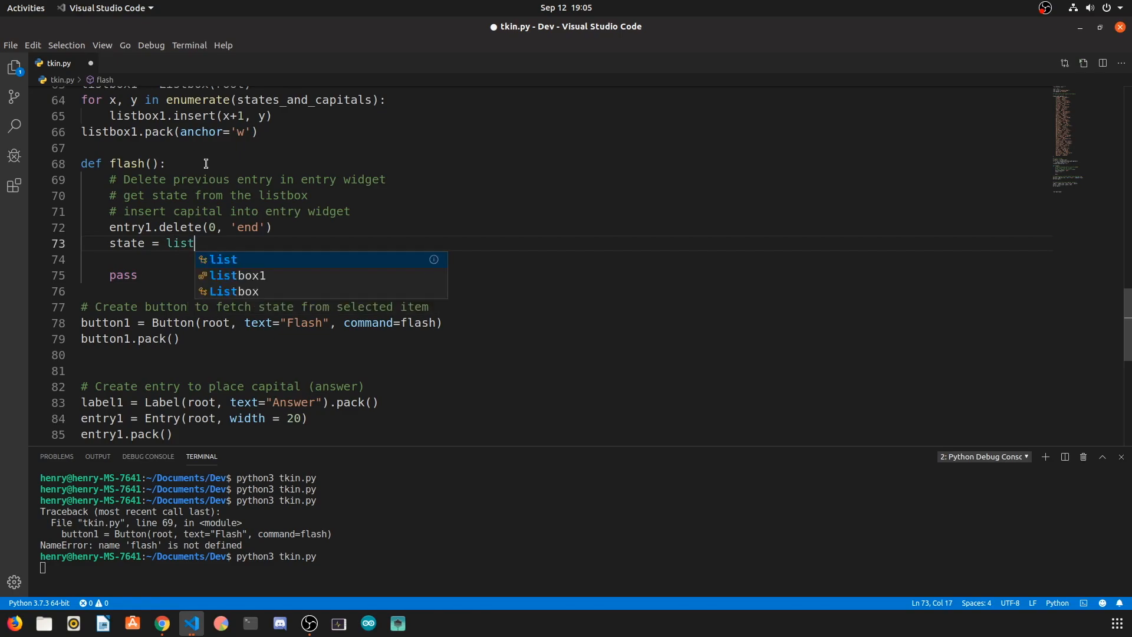
pyautogui.write('box1.get(')
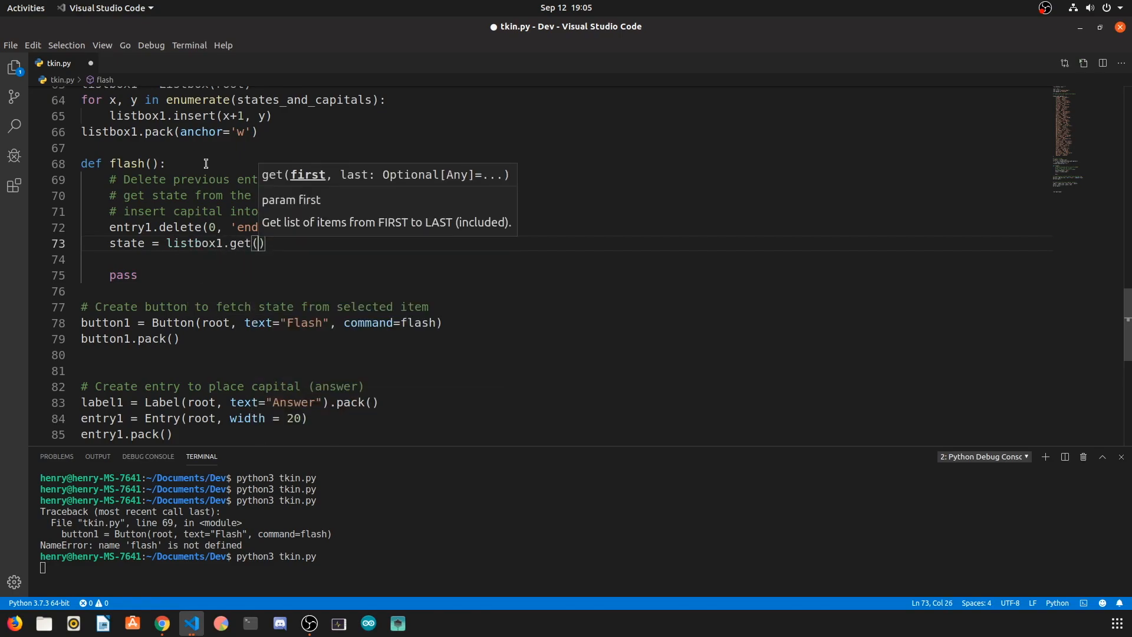
pyautogui.write('ANCHOR')
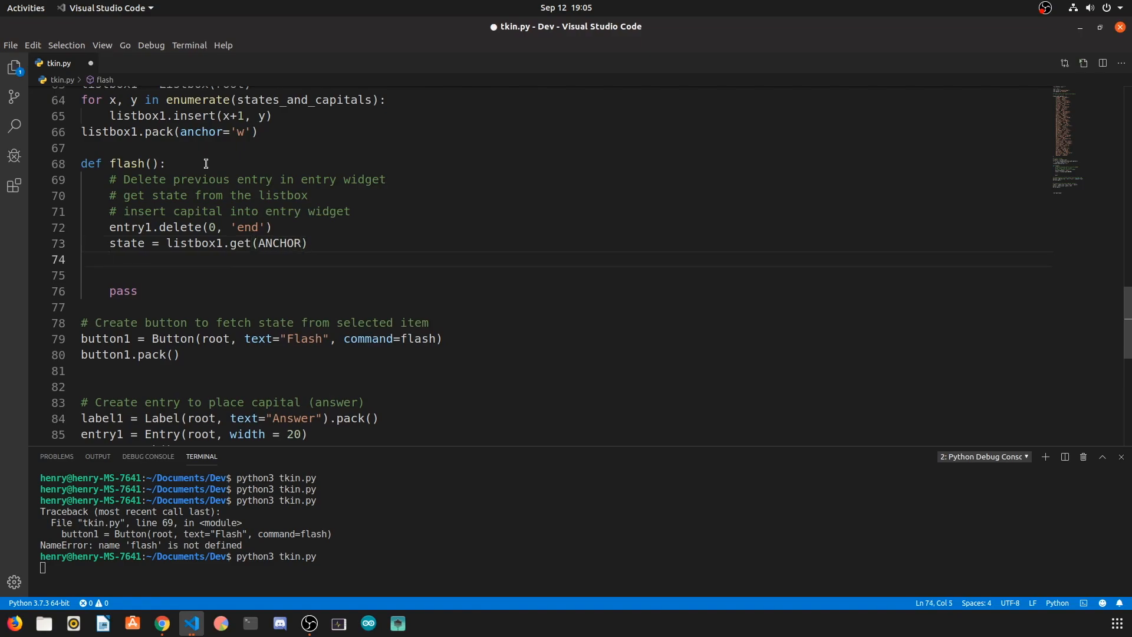
# - Insert states_and_capitals[state] into entry1 at position 0
pyautogui.write('ENTRY1.IN')
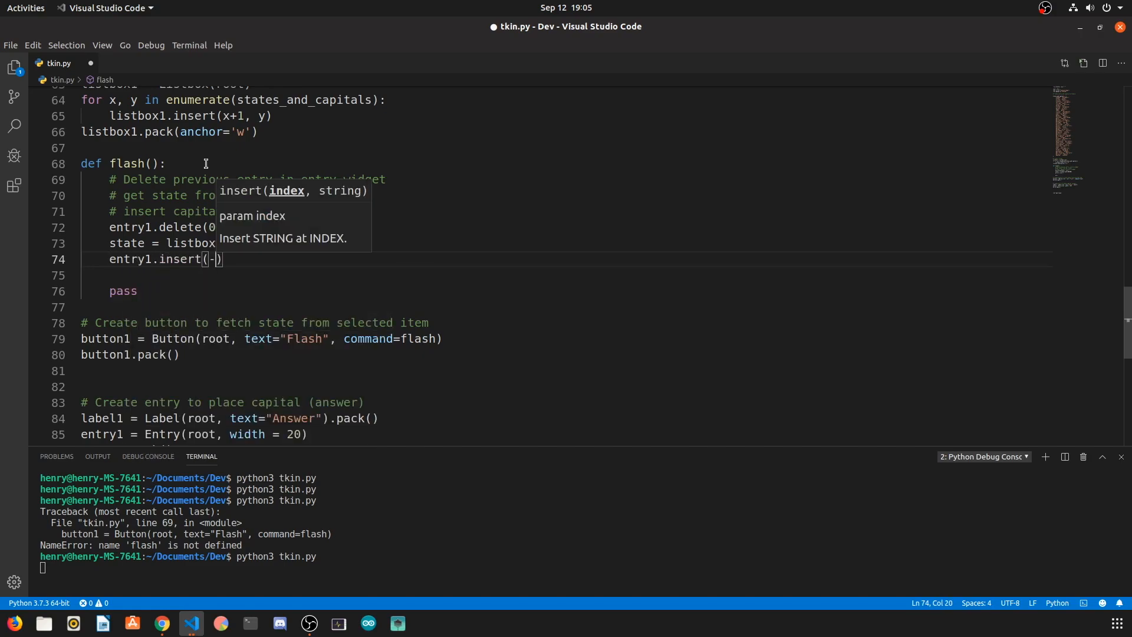
pyautogui.write('0,')
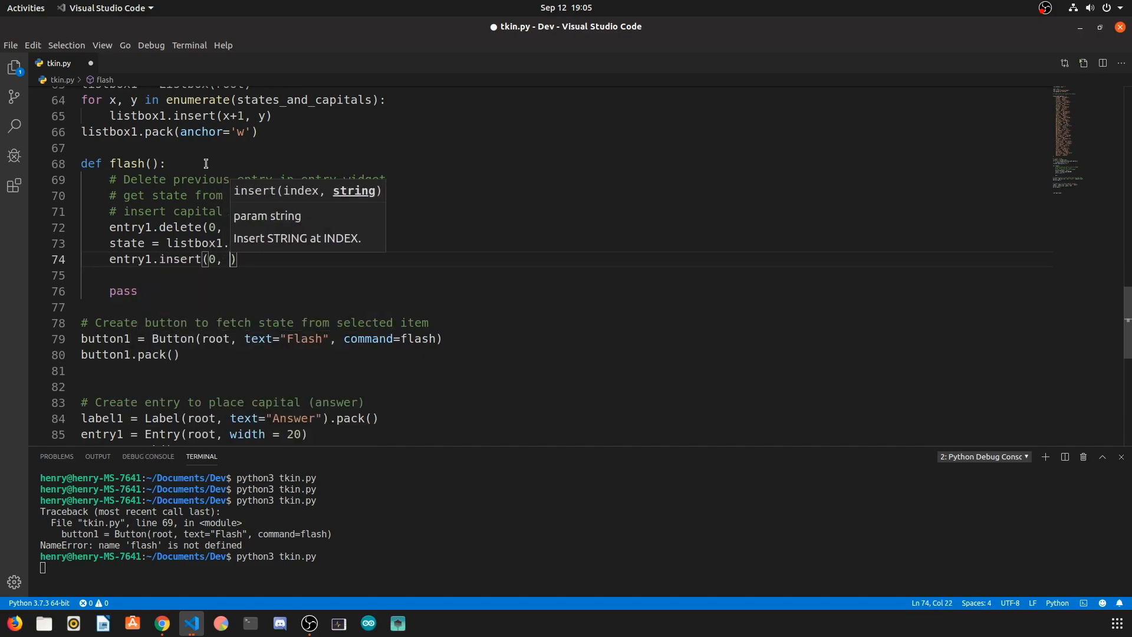
pyautogui.write('states_and_capitals')
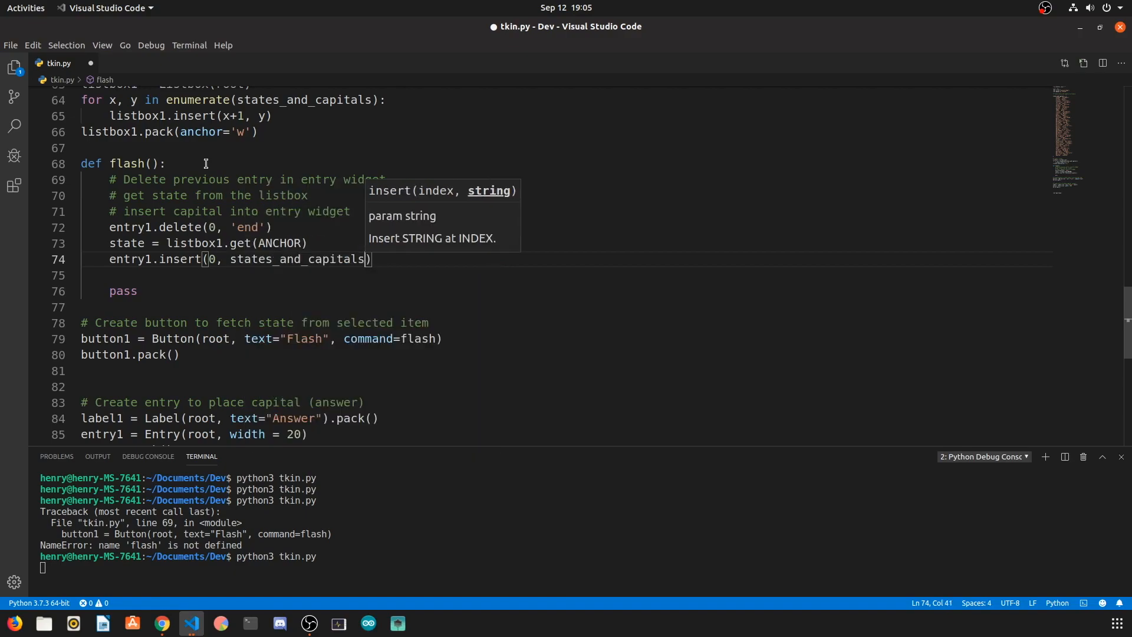
pyautogui.write('[]')
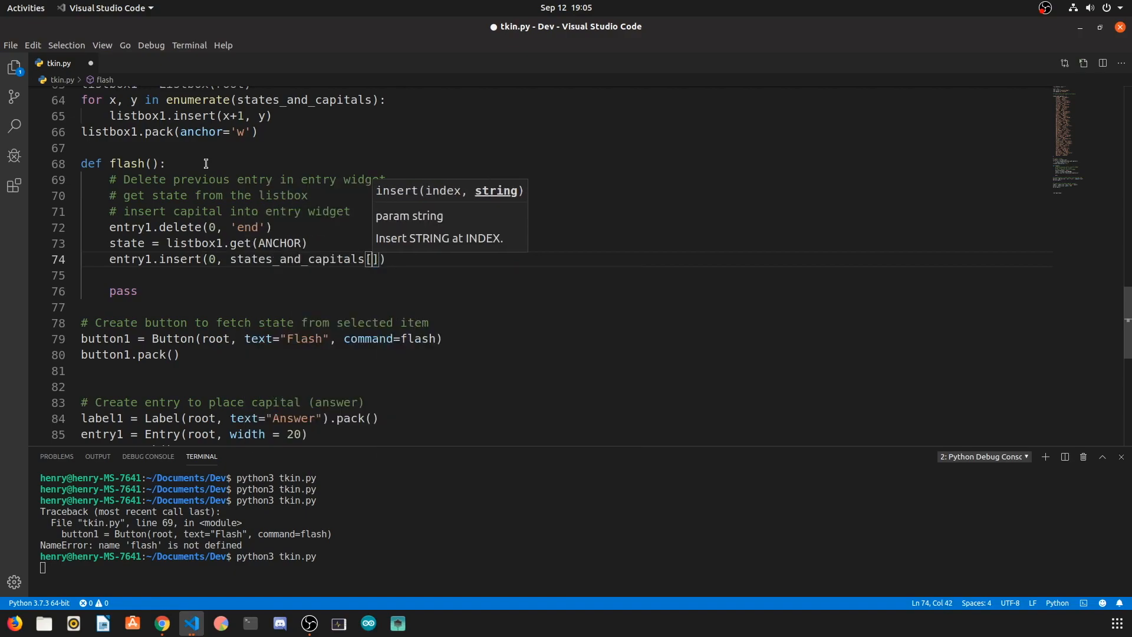
pyautogui.write('state')
pyautogui.click(196, 567)
pyautogui.write('python3 tkin.py')
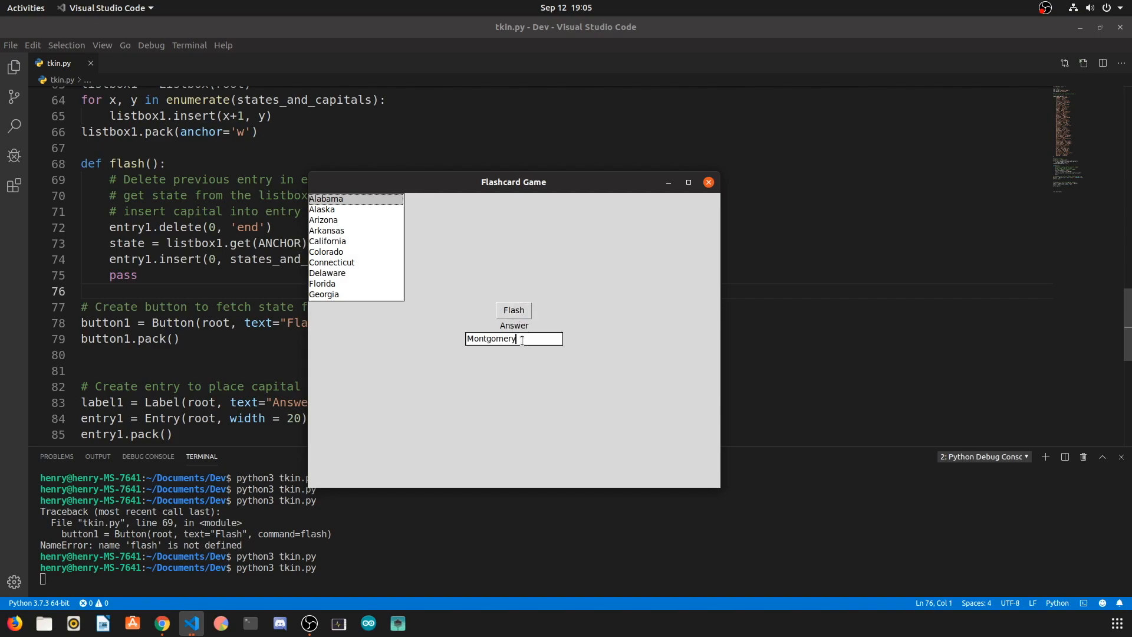
# - Flash several more states in the listbox and confirm each capital appears, ending with Baton Rouge for Louisiana
pyautogui.scroll(-3)
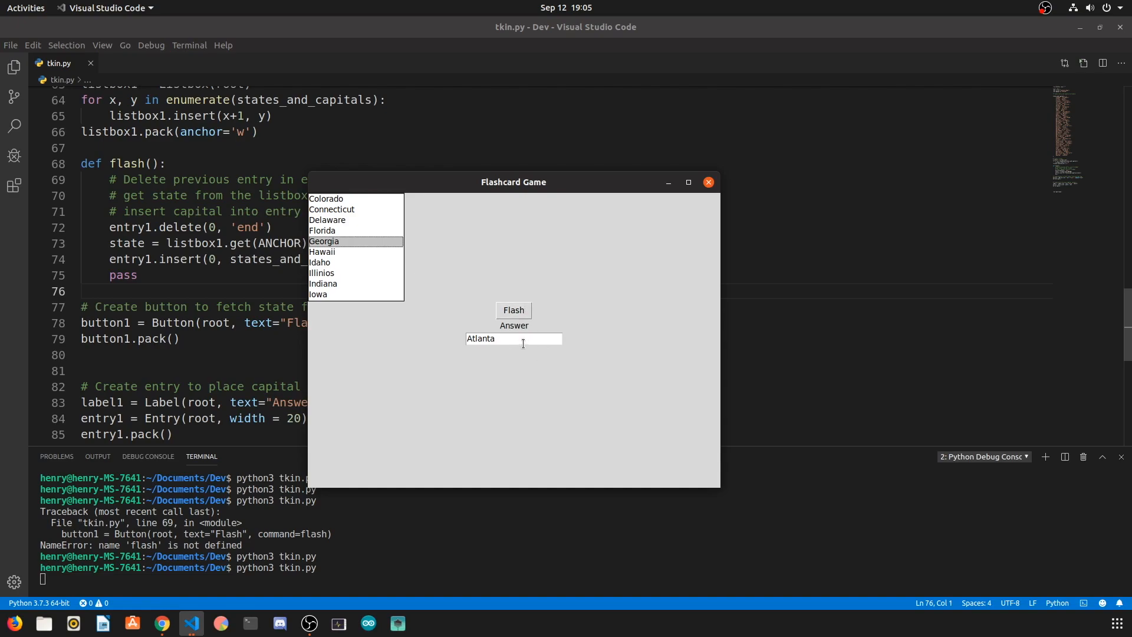
pyautogui.click(513, 310)
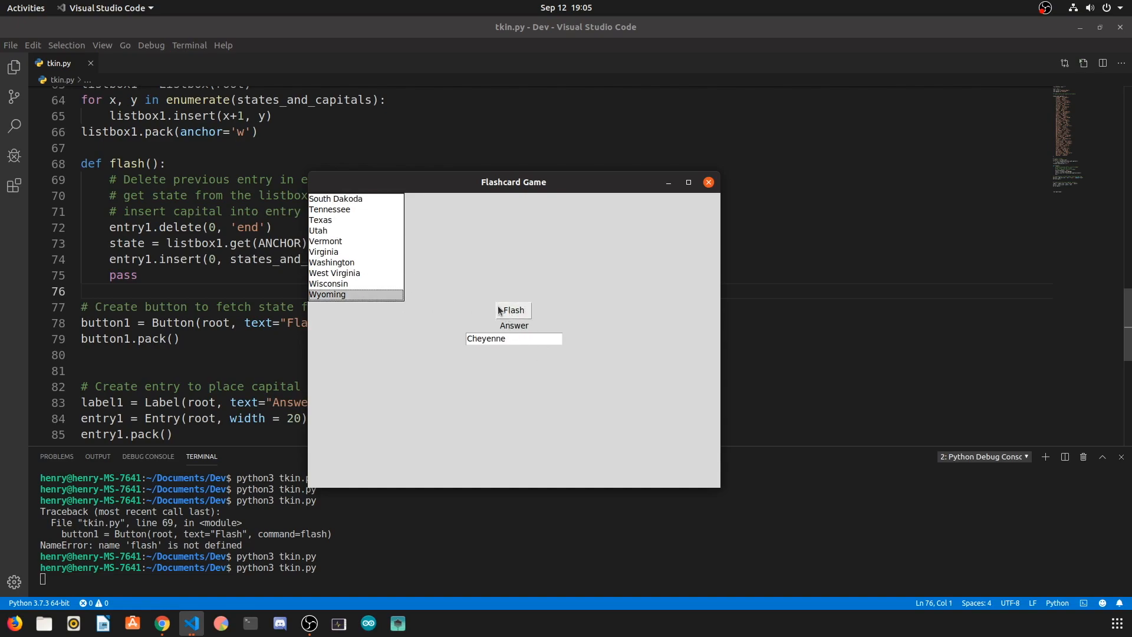
pyautogui.click(513, 310)
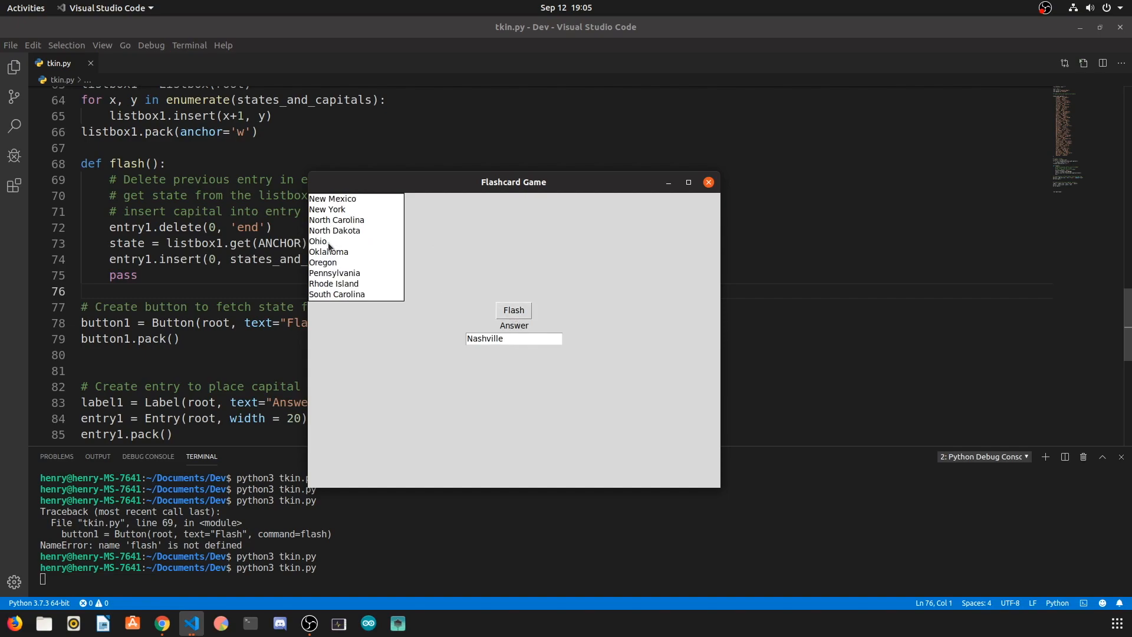
pyautogui.click(333, 230)
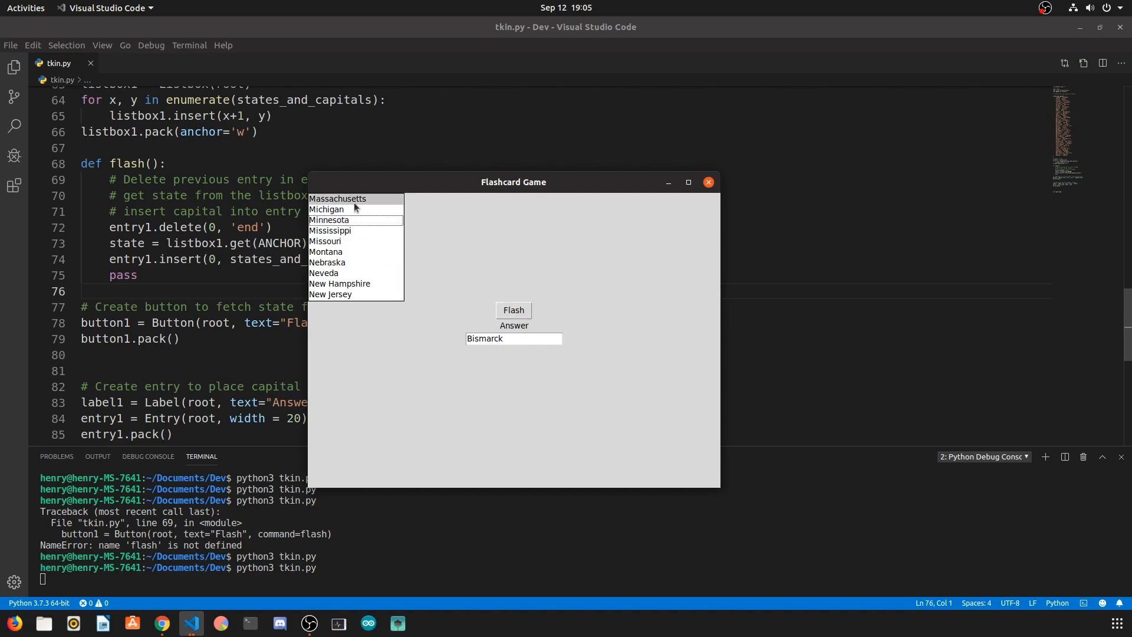
pyautogui.click(513, 310)
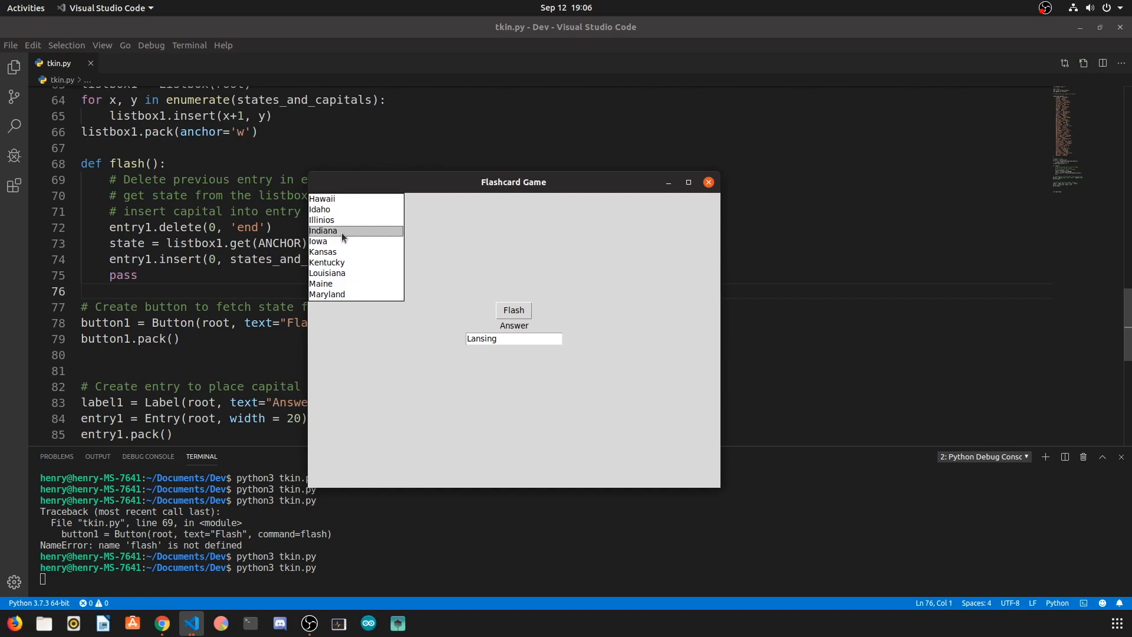
pyautogui.click(326, 273)
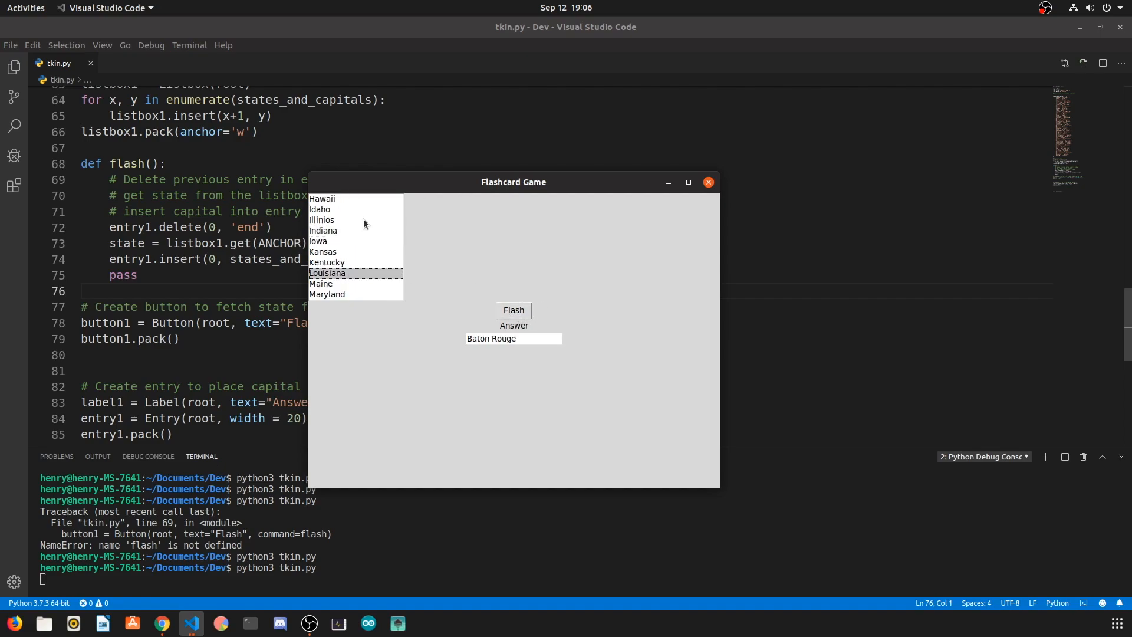
pyautogui.moveTo(513, 181); pyautogui.dragTo(543, 199)
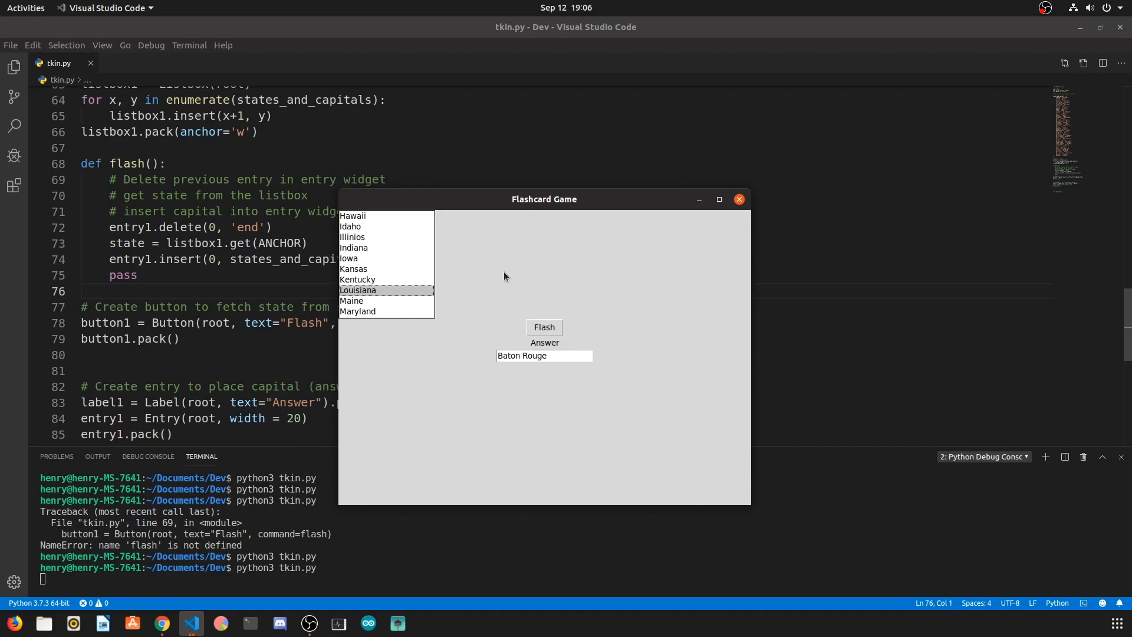
pyautogui.moveTo(738, 199)
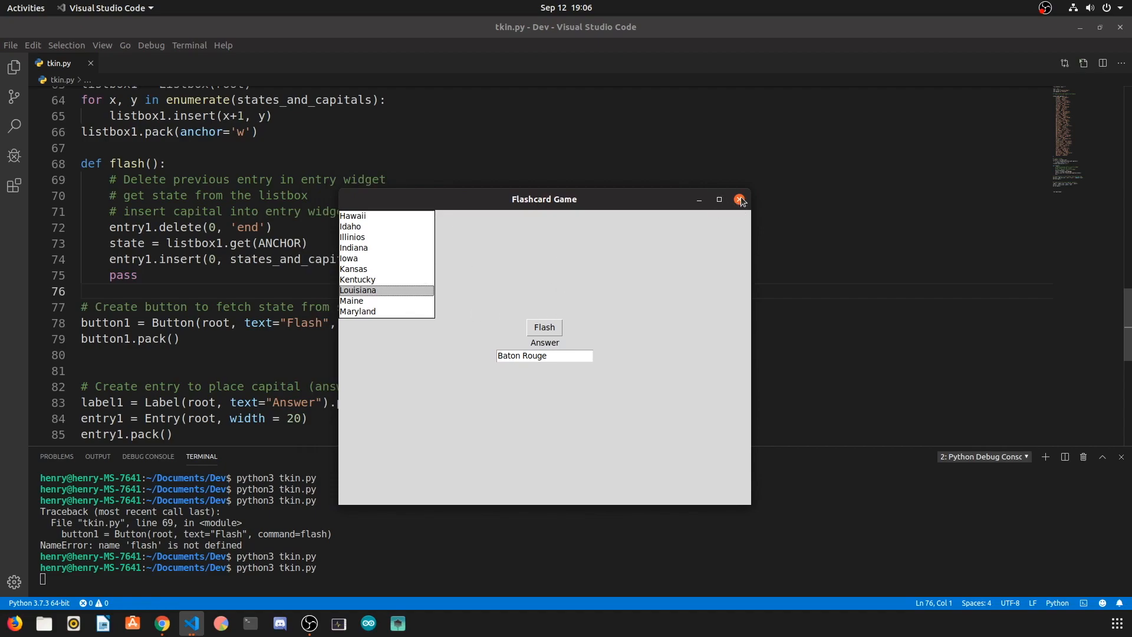